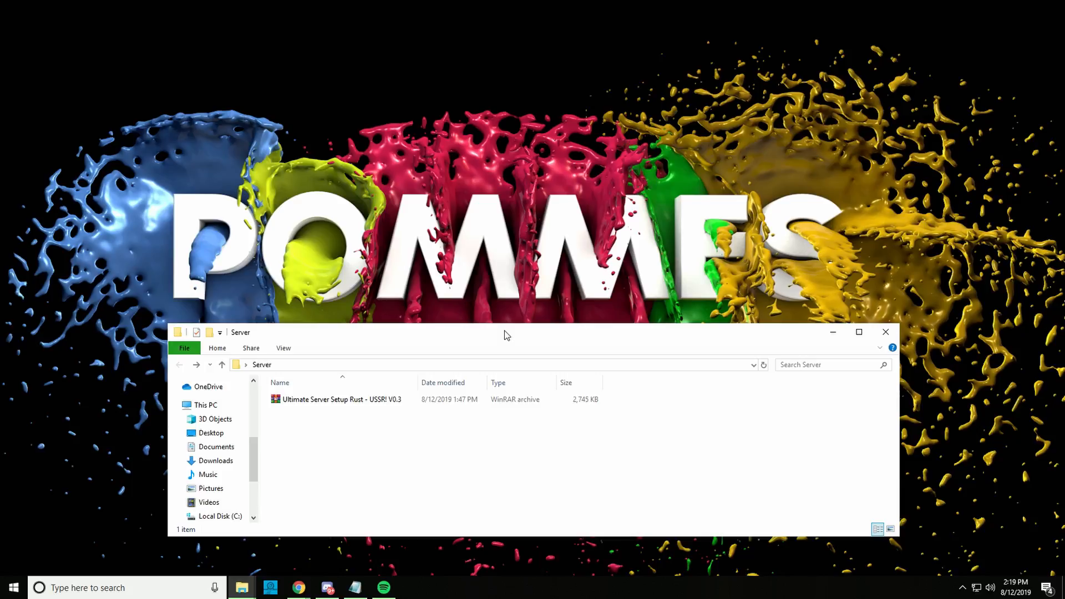
mouse_move(323, 388)
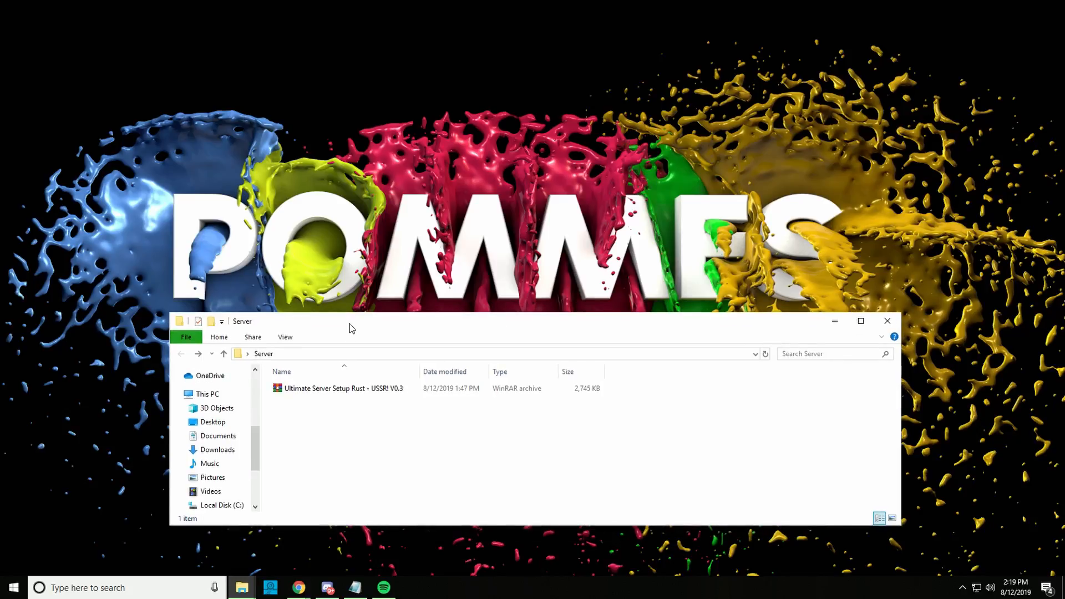
Step: Extract the USSR V0.3 archive into the Server folder and select the extracted setup application
left_click(341, 388)
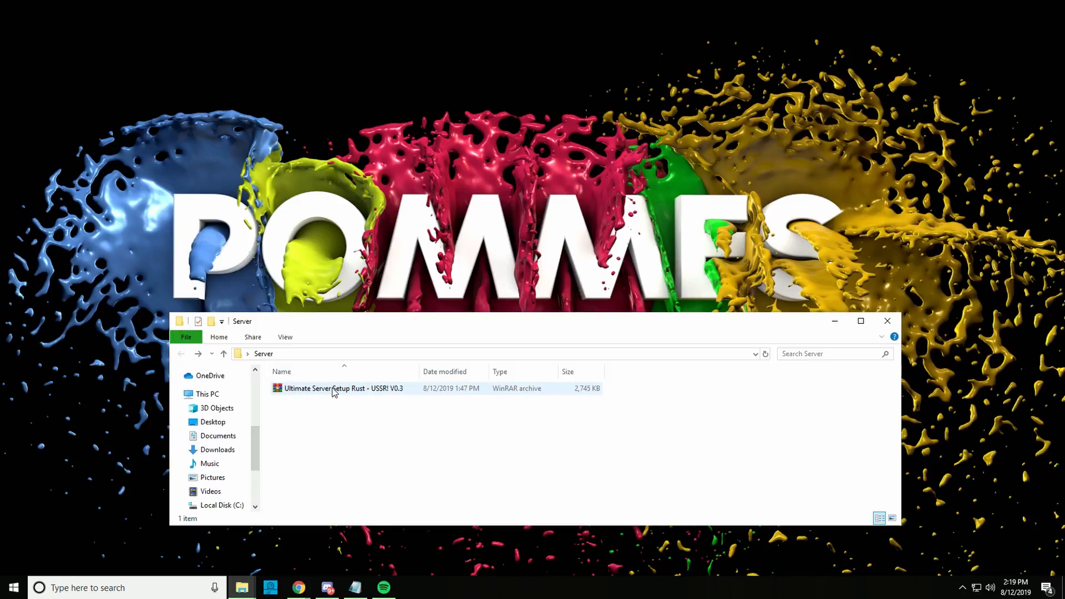
left_click(343, 389)
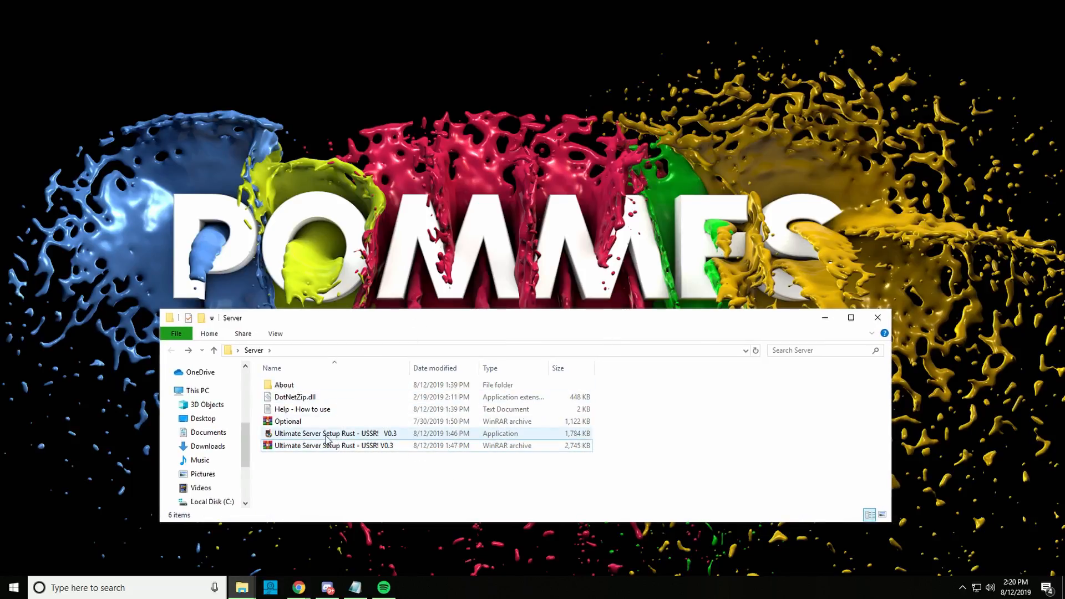
left_click(295, 397)
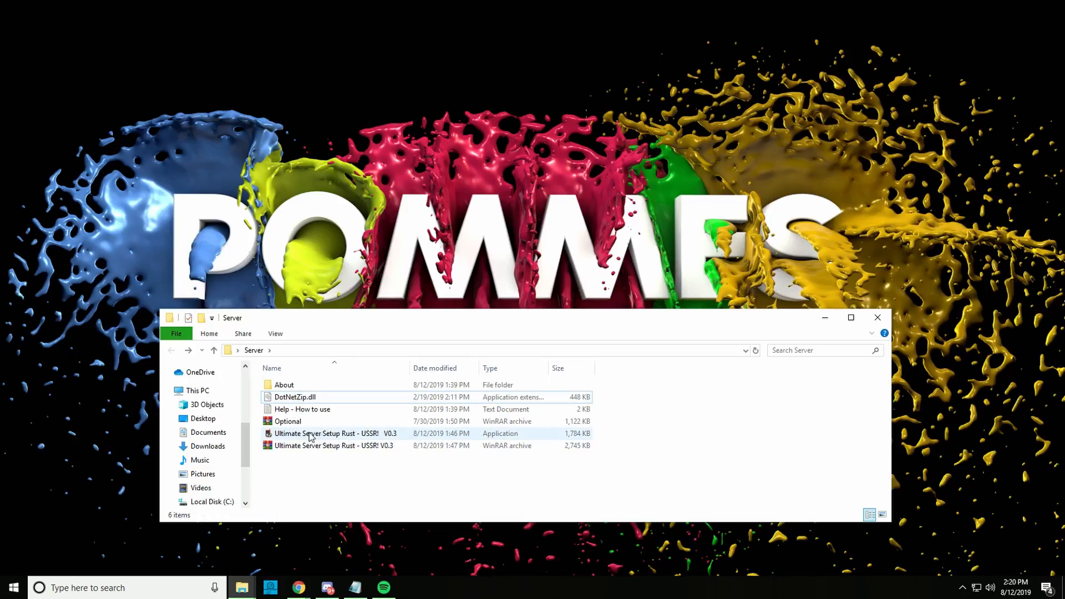
Step: Launch the USSR application and start downloading the Rust server files for a Normal Server
double_click(328, 434)
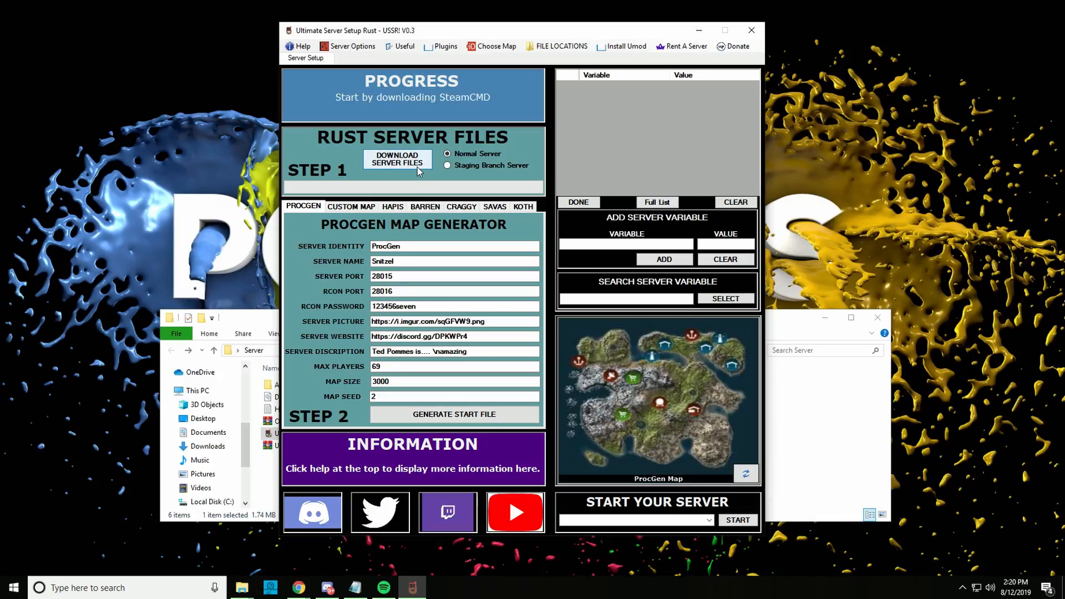
mouse_move(419, 211)
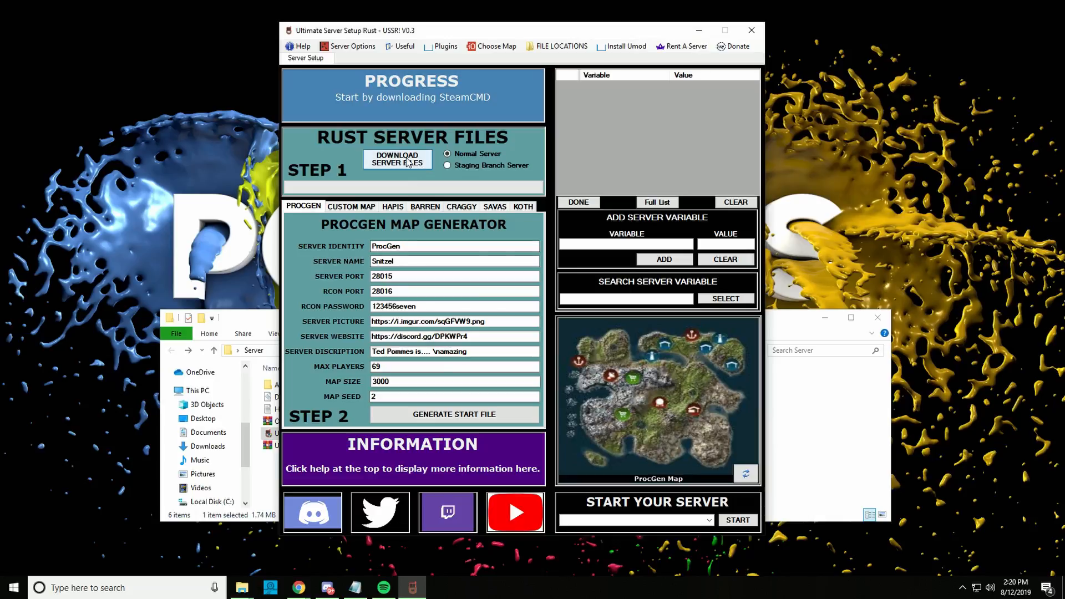
left_click(398, 158)
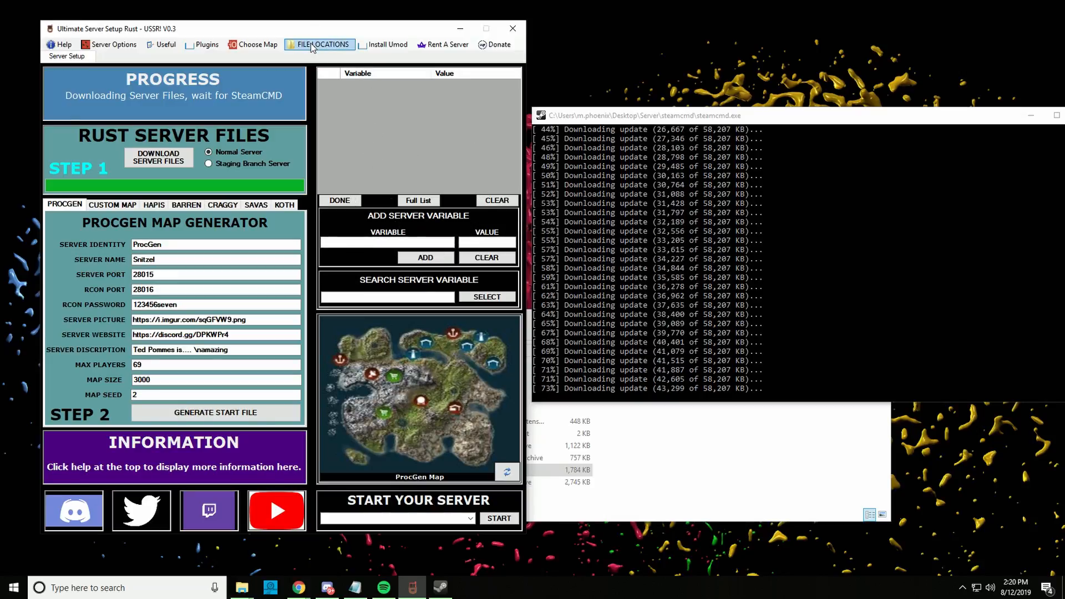
Step: Look through the FILE LOCATIONS and Server Options menus, then bring up the Full Rust Server Convar List page
left_click(321, 44)
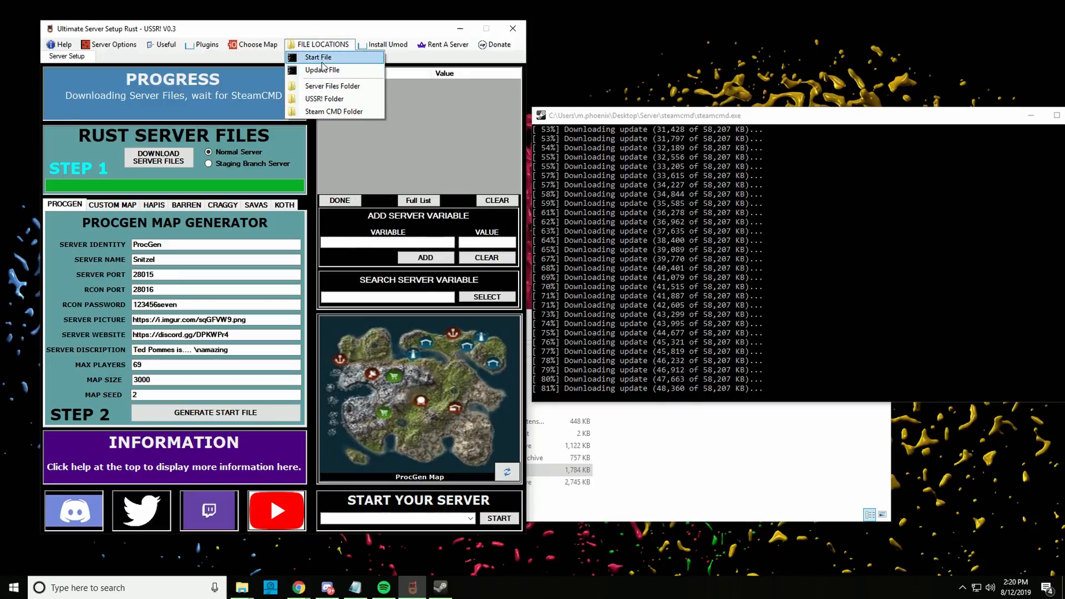
left_click(111, 44)
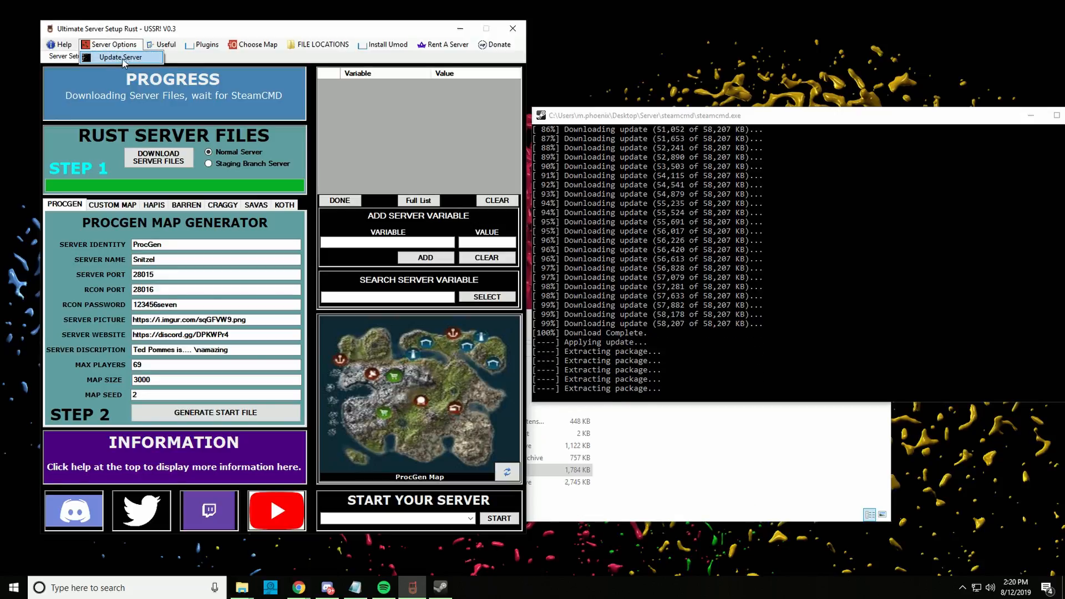
left_click(207, 45)
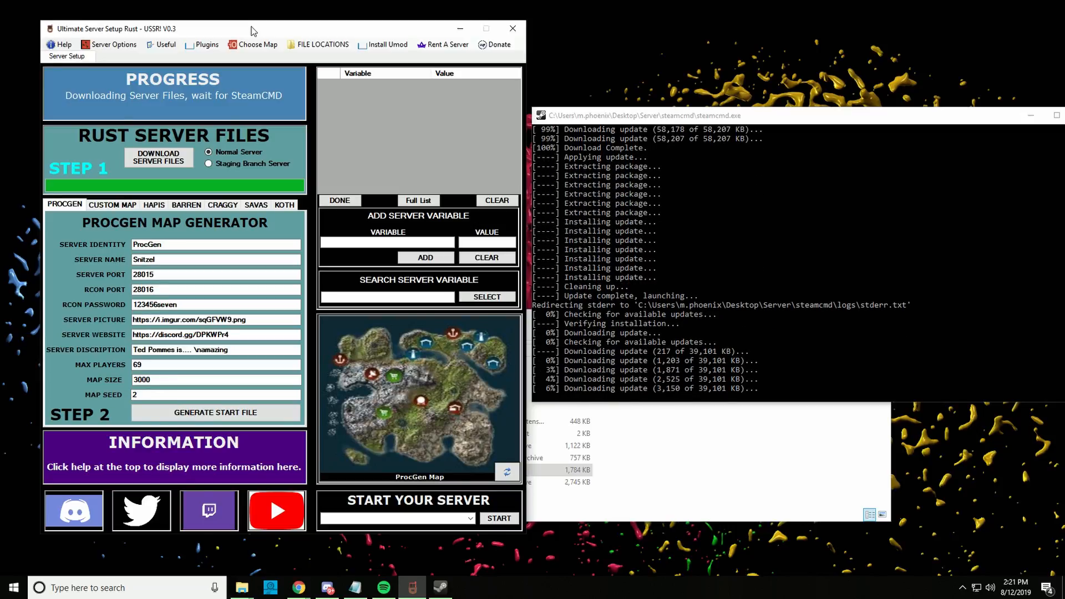
left_click(111, 44)
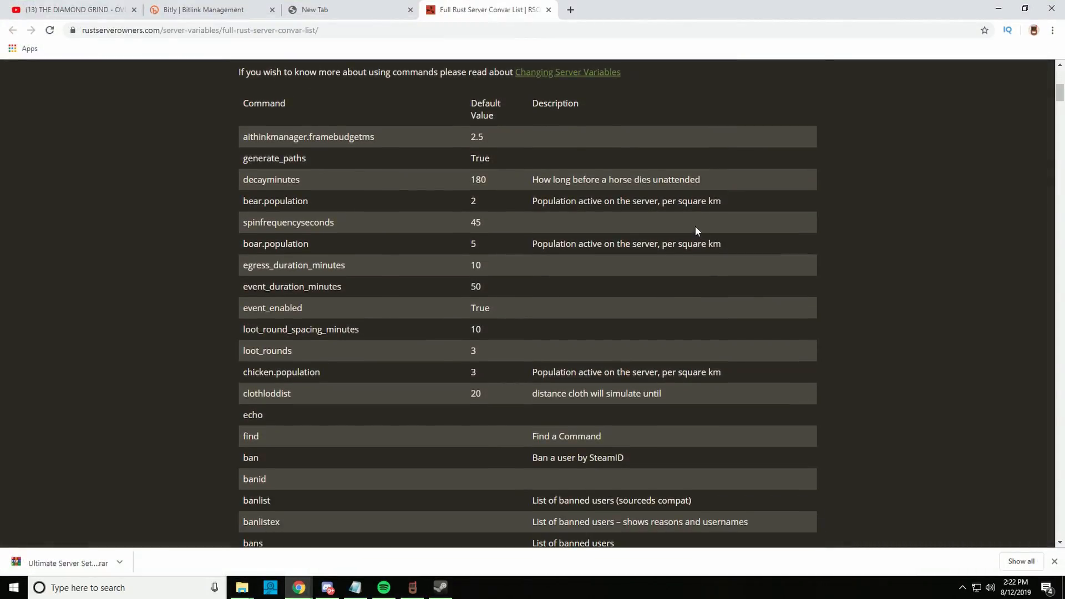
Step: Browse down the Rust server convar list starting from boar.population
double_click(275, 243)
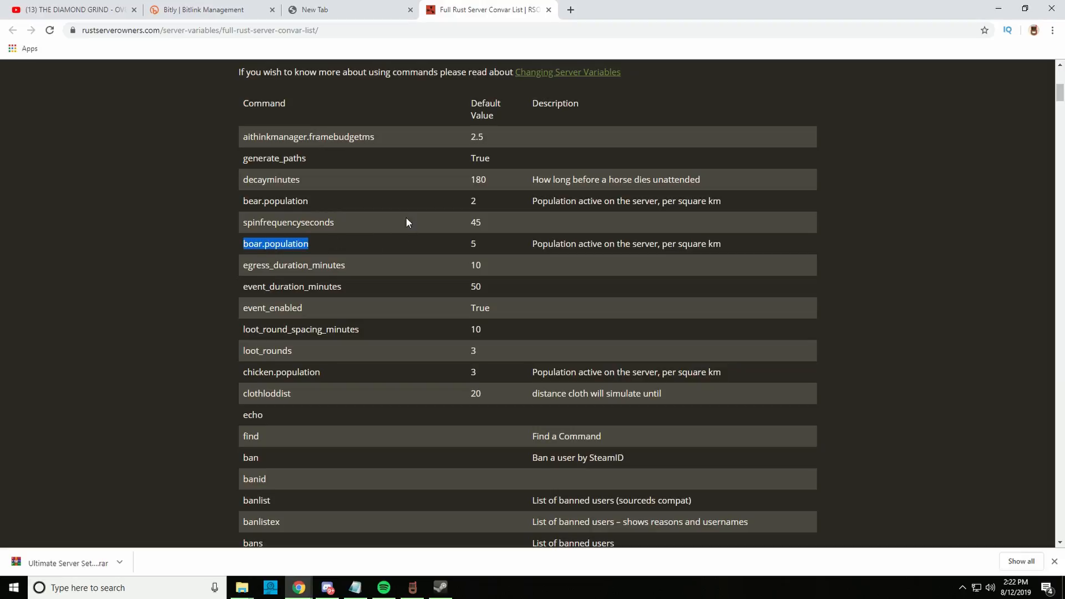
scroll("down", 3)
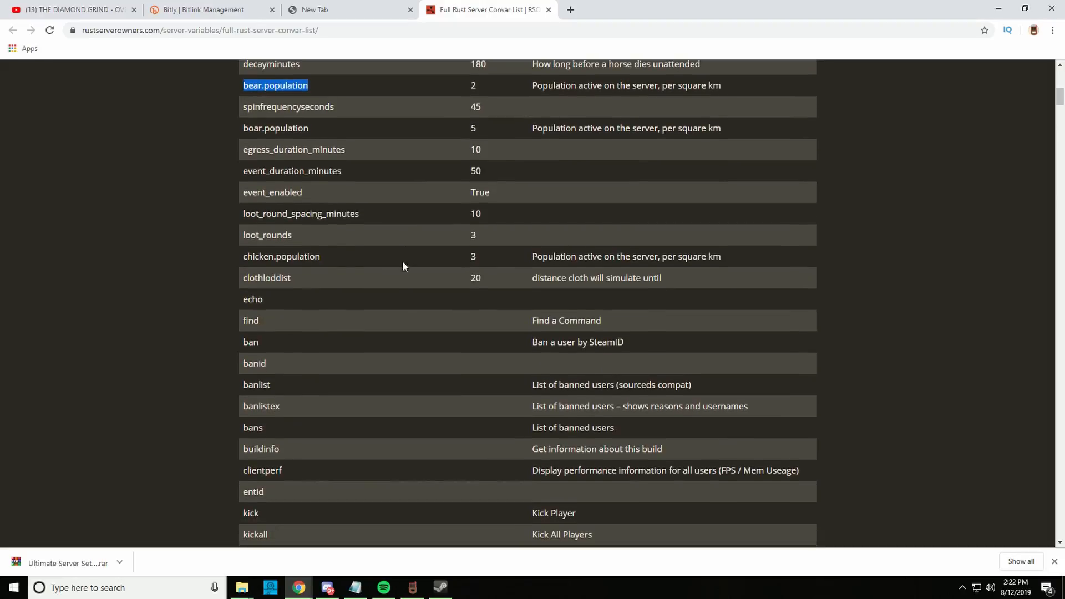
scroll("up", 3)
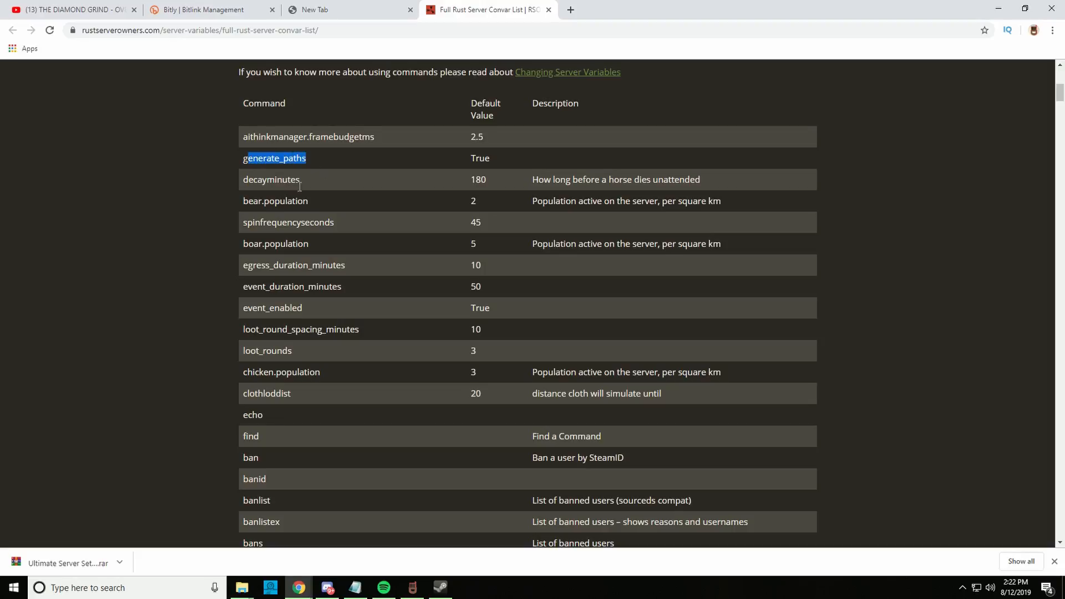
scroll("down", 3)
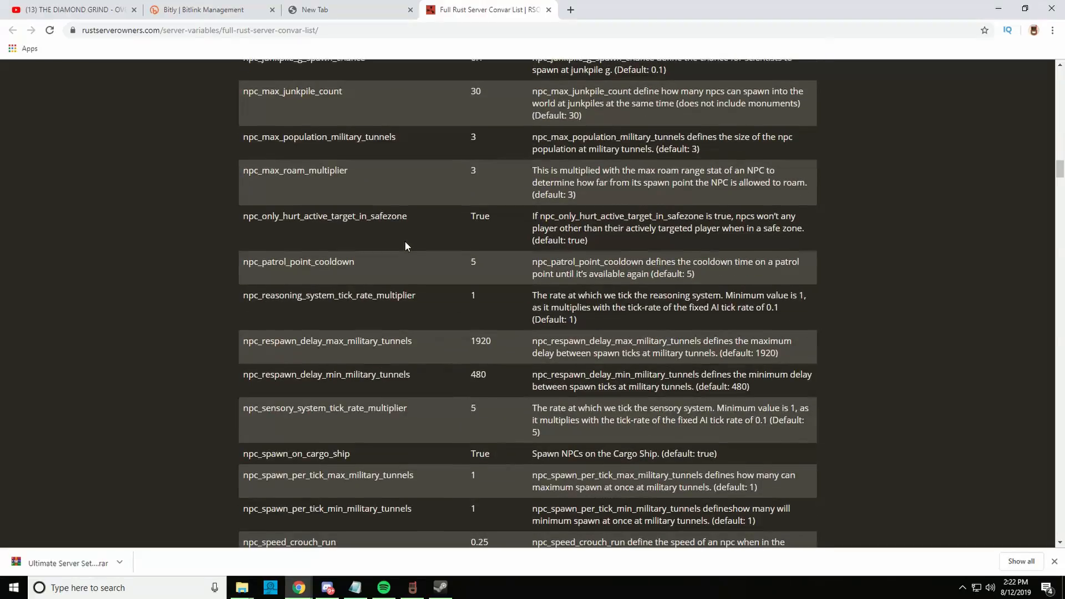
scroll("down", 3)
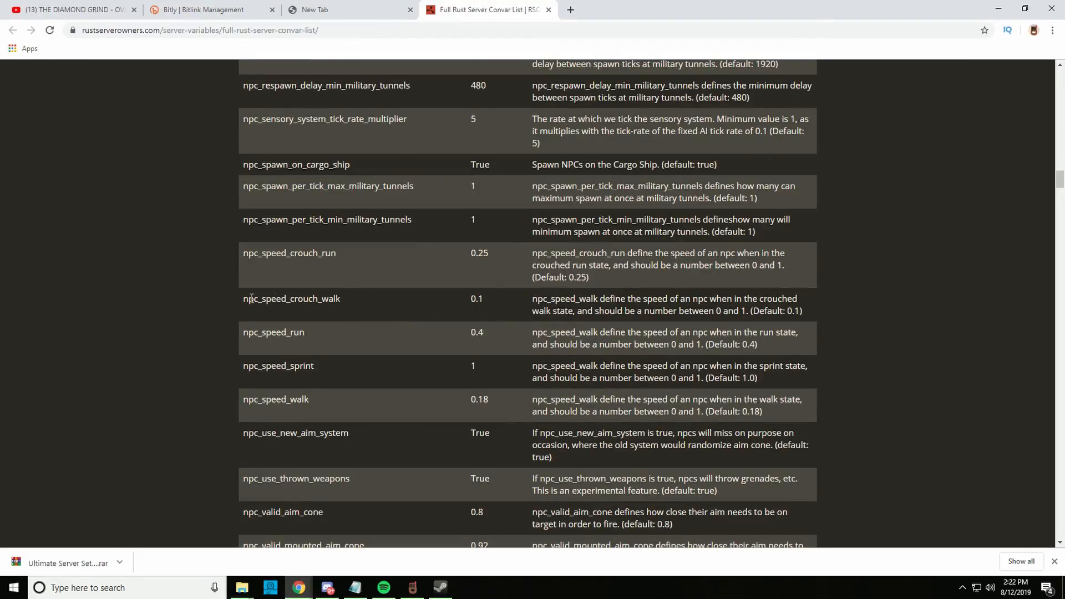
scroll("down", 3)
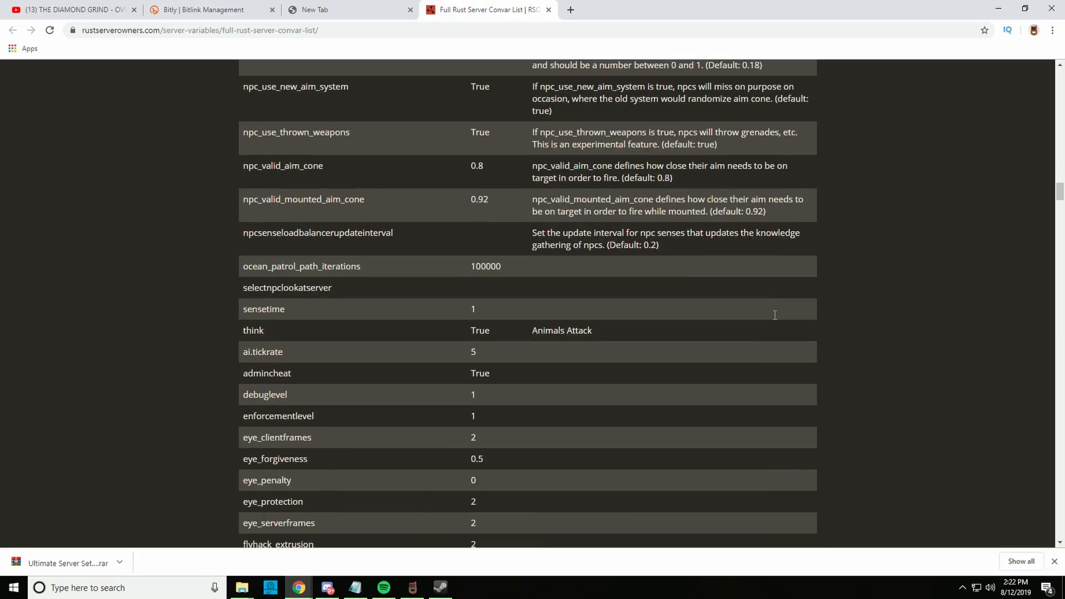
scroll("down", 3)
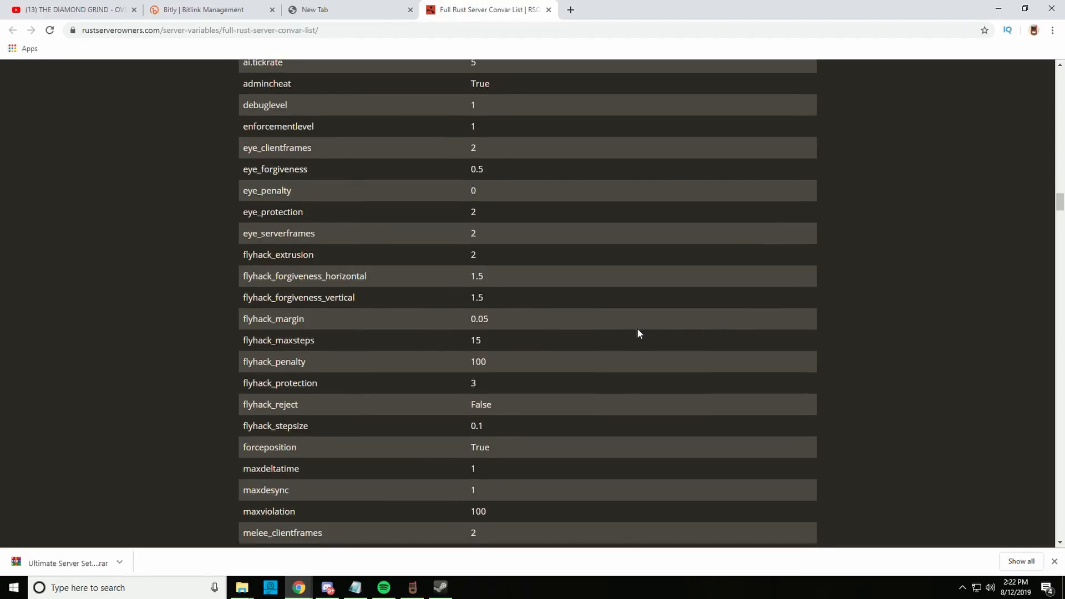
scroll("down", 3)
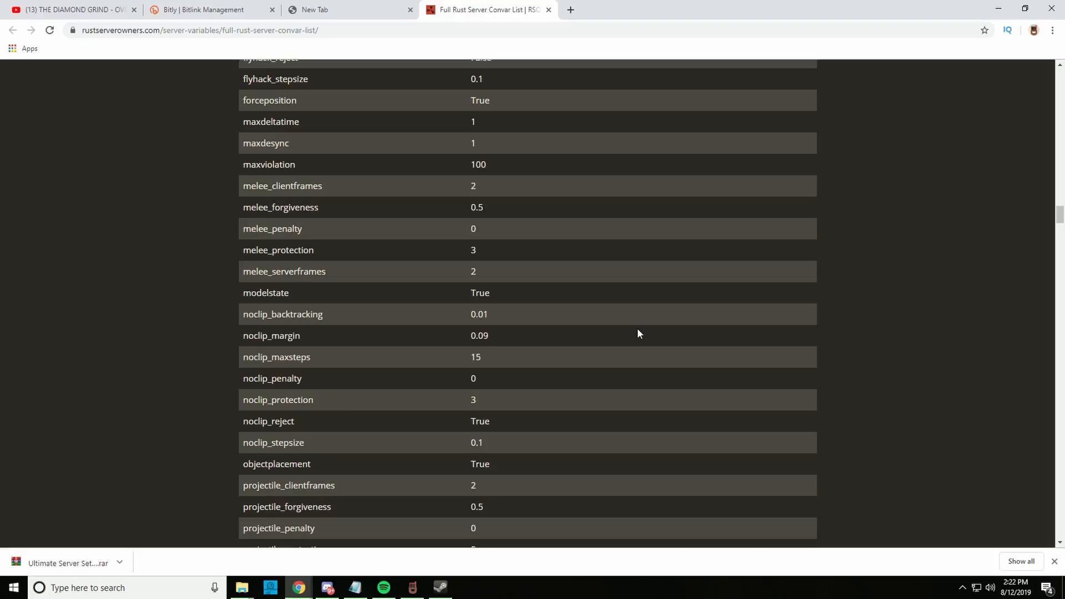
scroll("down", 3)
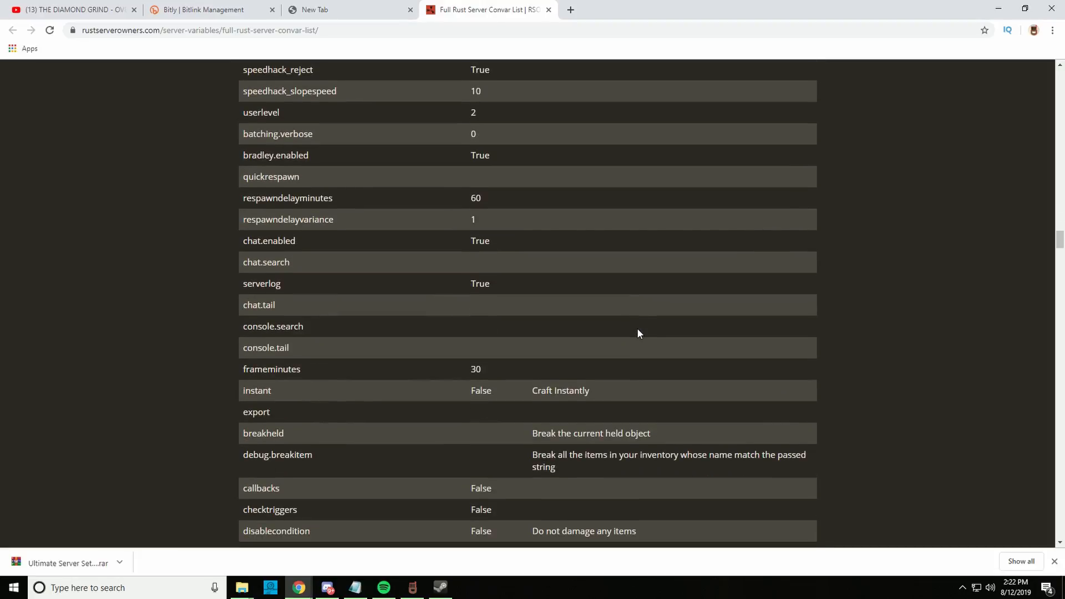
Step: Search the convar page for 'max' to find the 45 matching variables
key("ctrl+f")
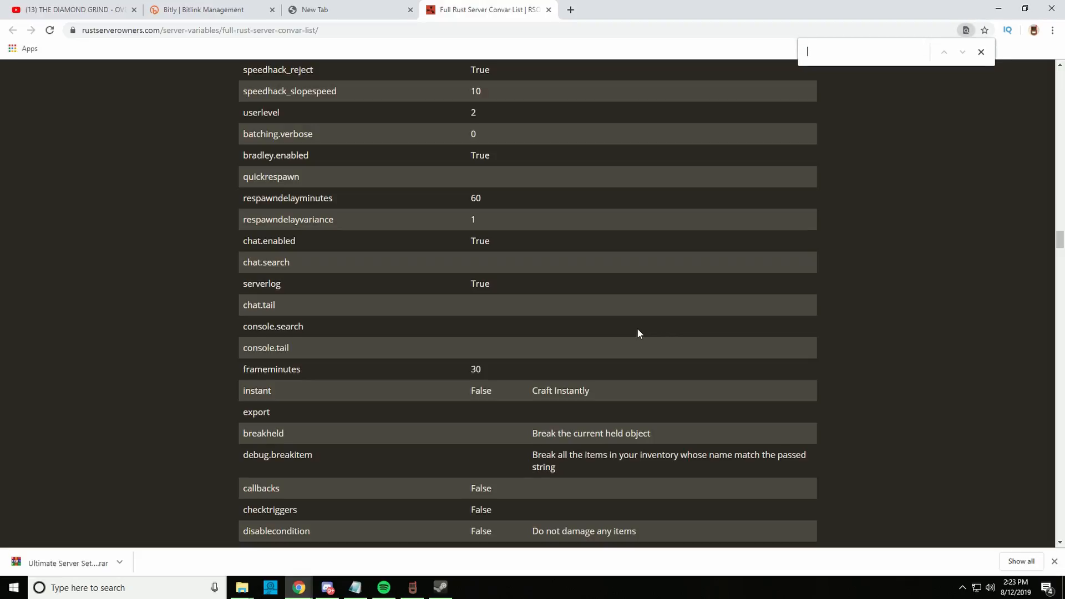
type("max")
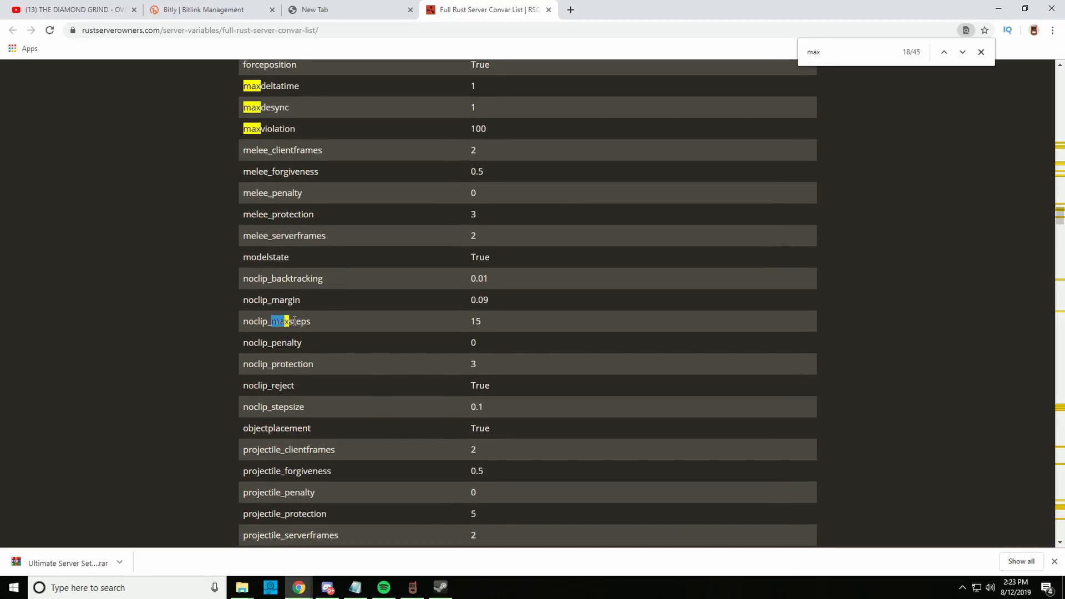
scroll("down", 3)
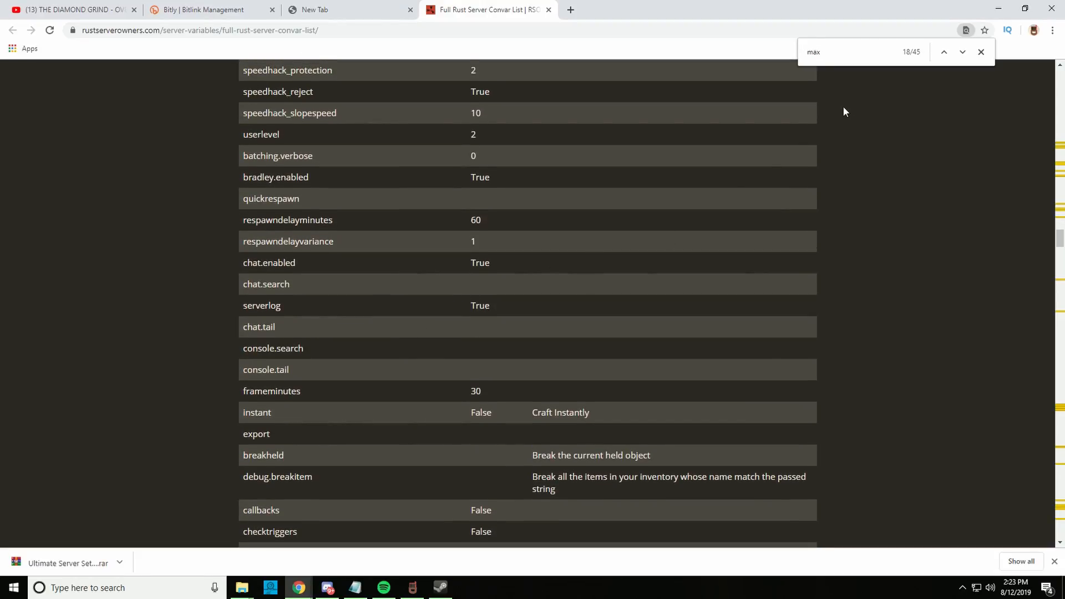
left_click(963, 52)
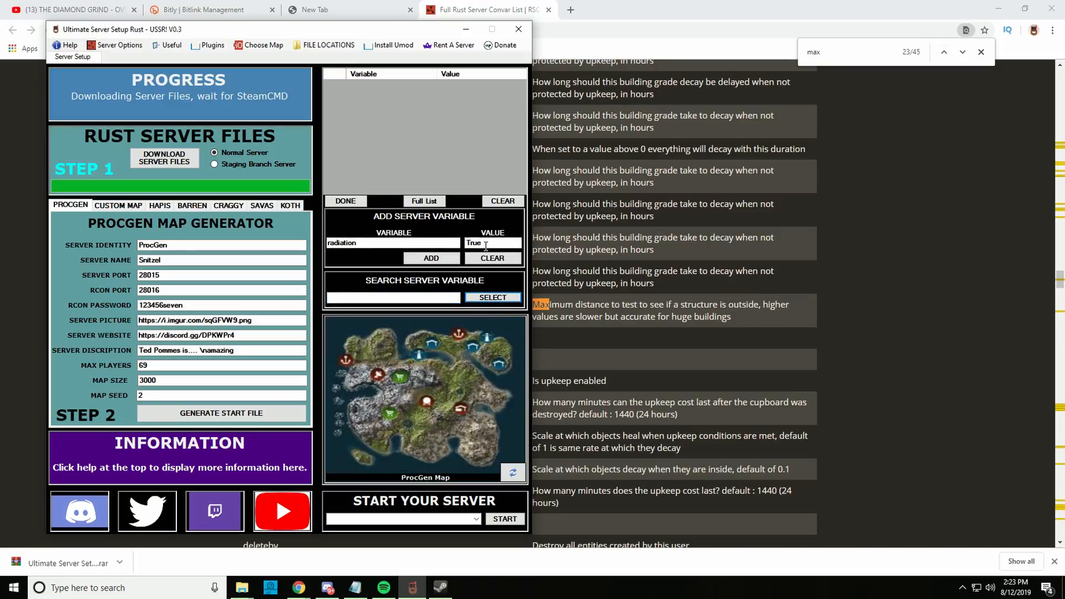
Step: Add the radiation server variable with value False and lock the variable list
double_click(474, 243)
type("False")
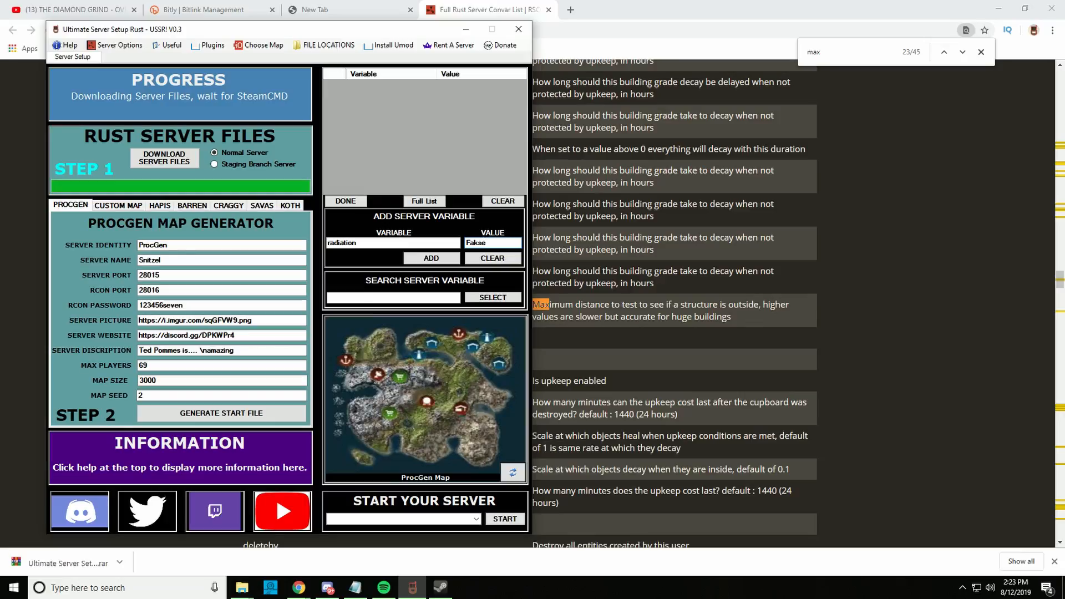
left_click(431, 259)
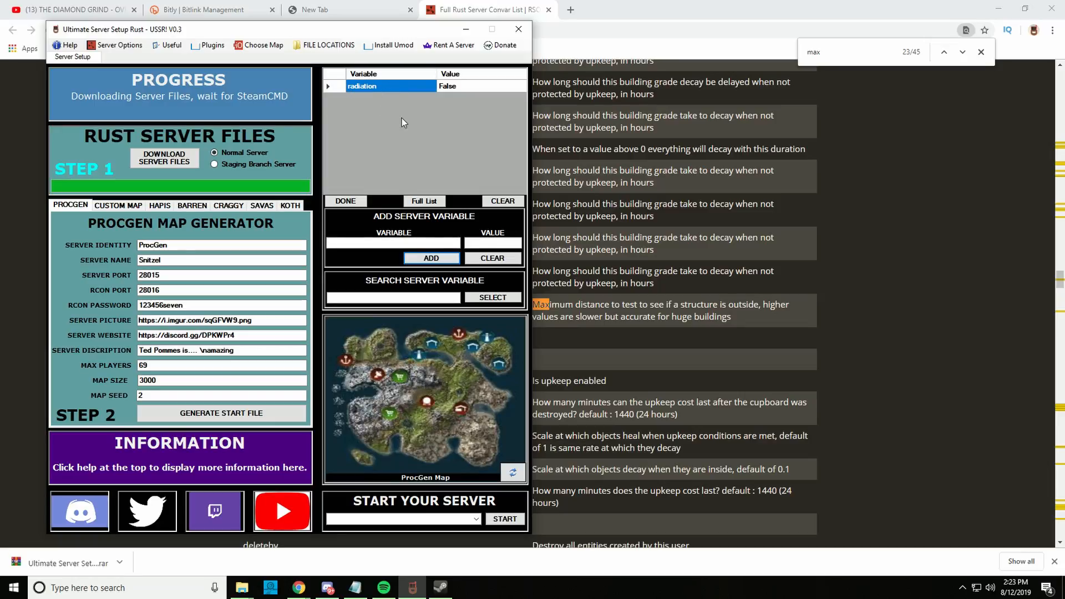
mouse_move(402, 101)
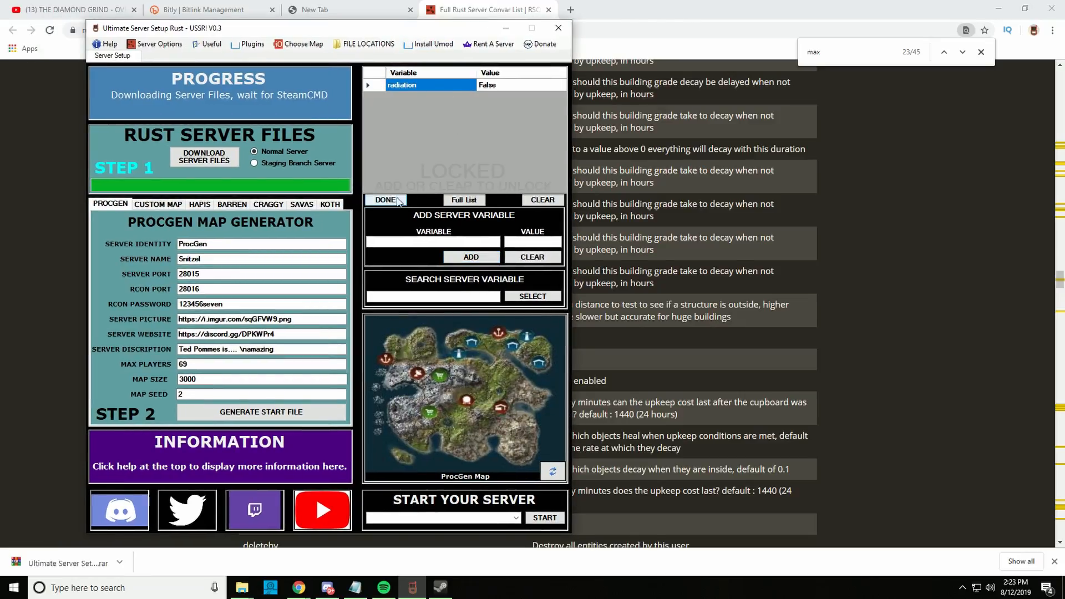
mouse_move(438, 89)
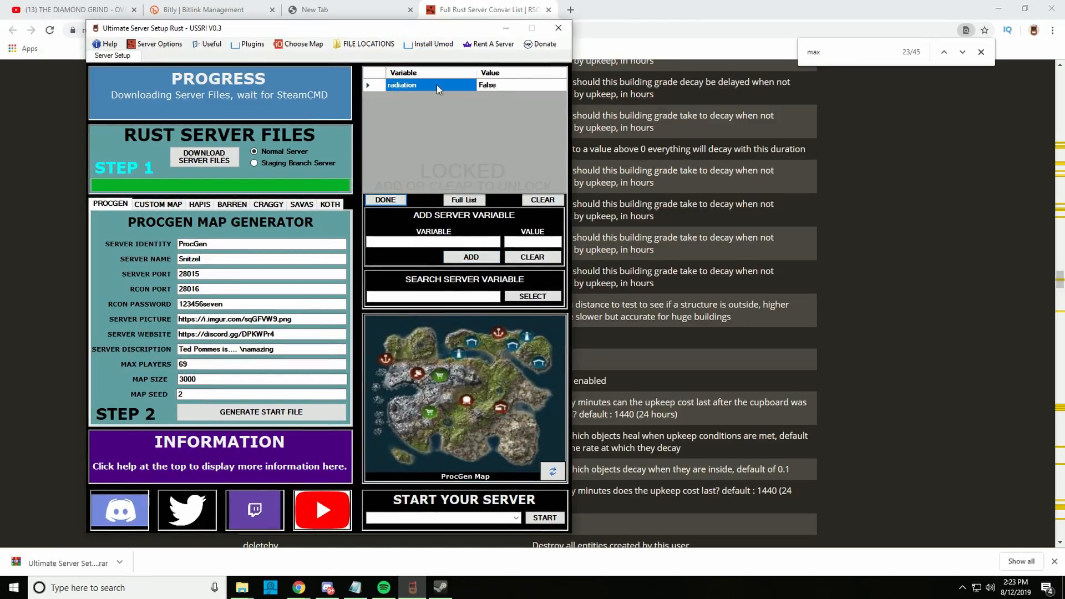
mouse_move(455, 120)
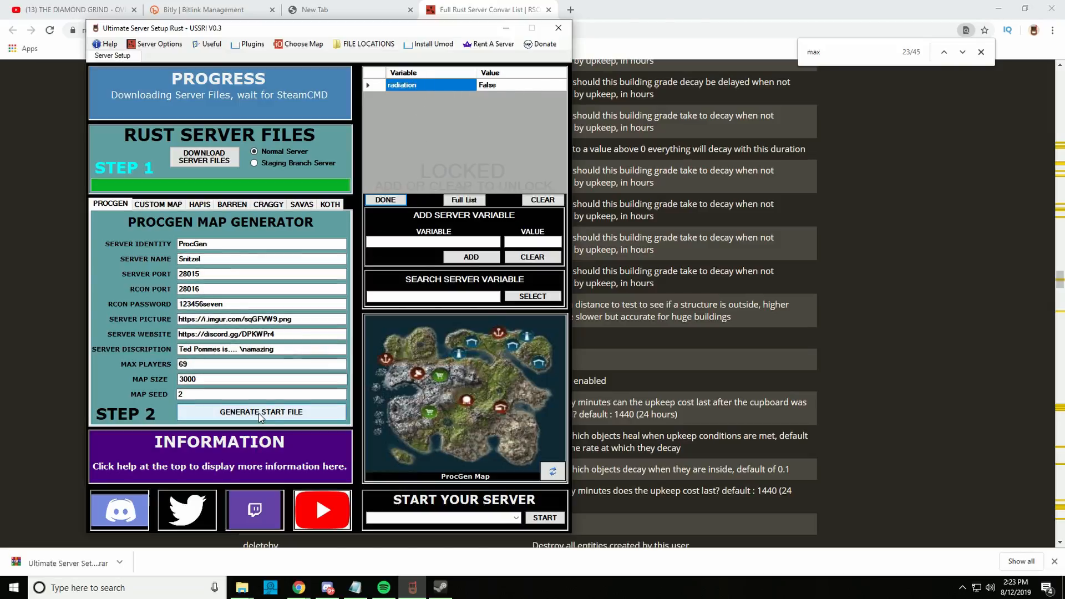
Step: Generate the start file and choose Start Server File ProcGen.bat to launch the server
left_click(260, 412)
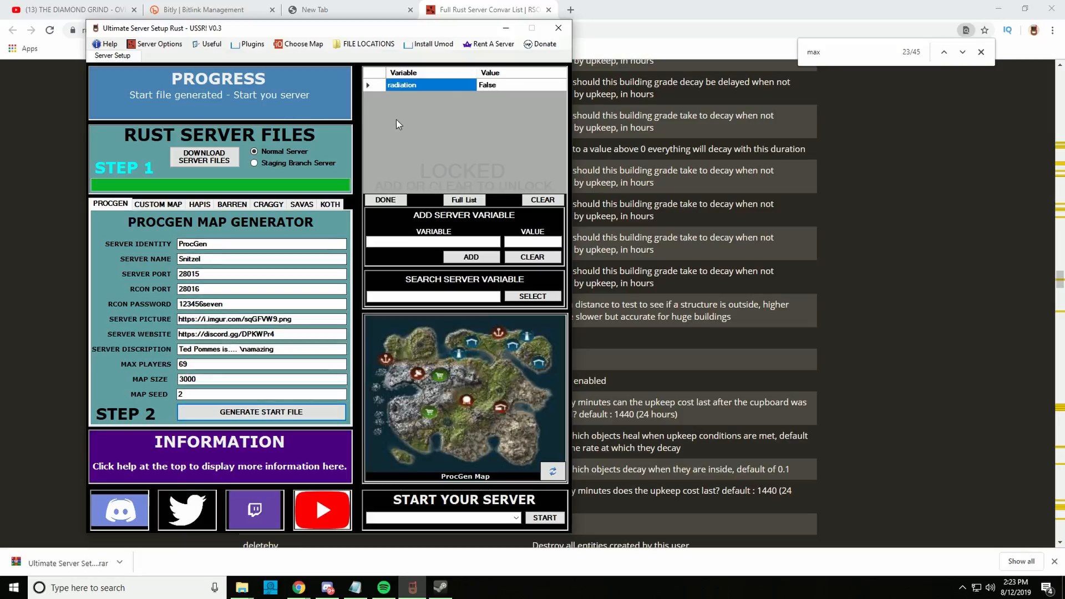
mouse_move(429, 93)
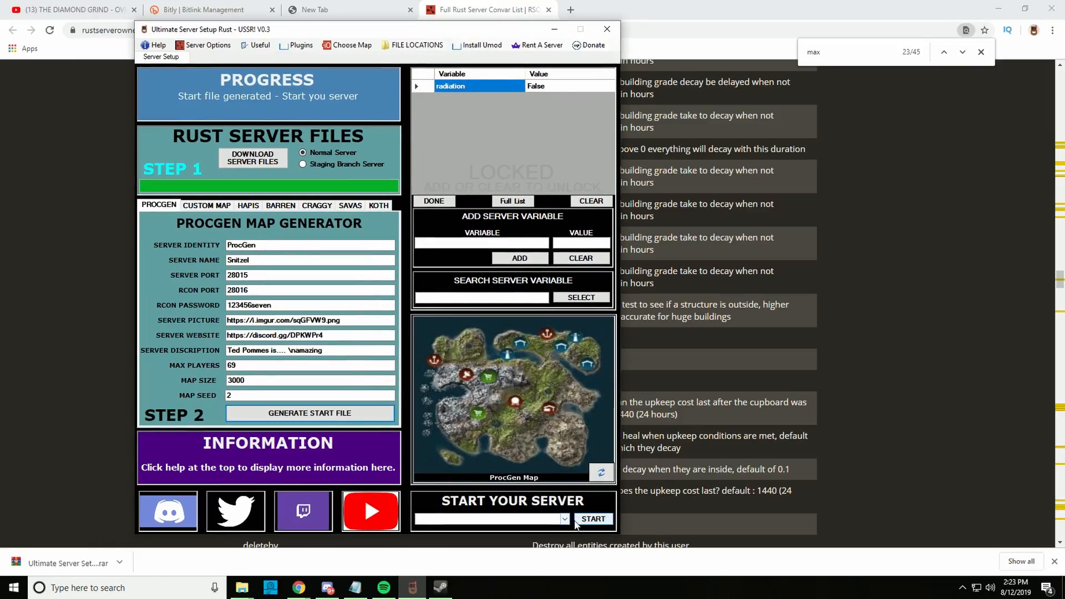
left_click(563, 519)
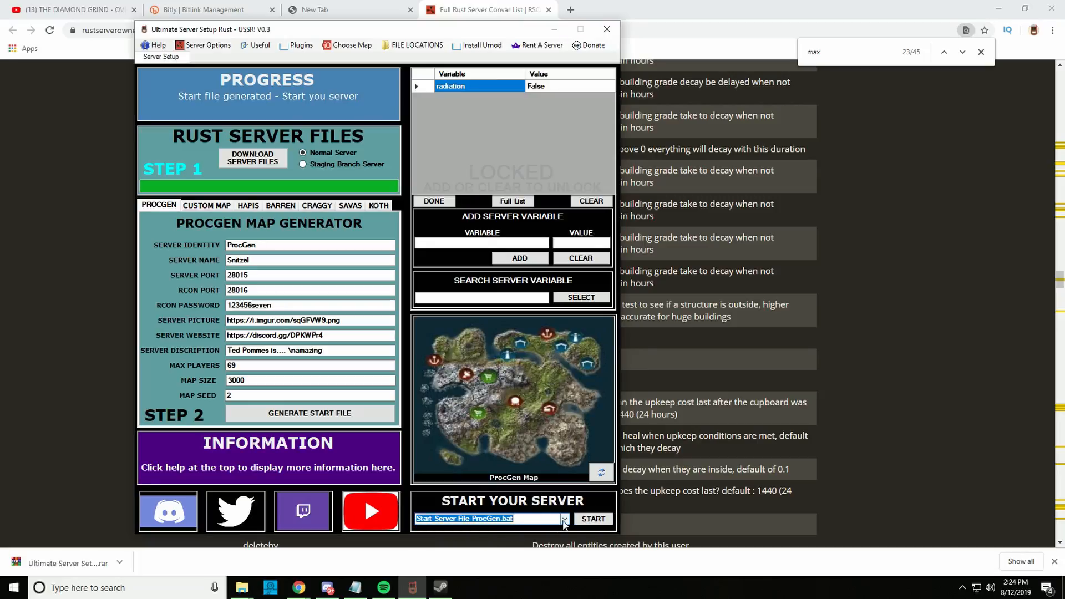
mouse_move(212, 209)
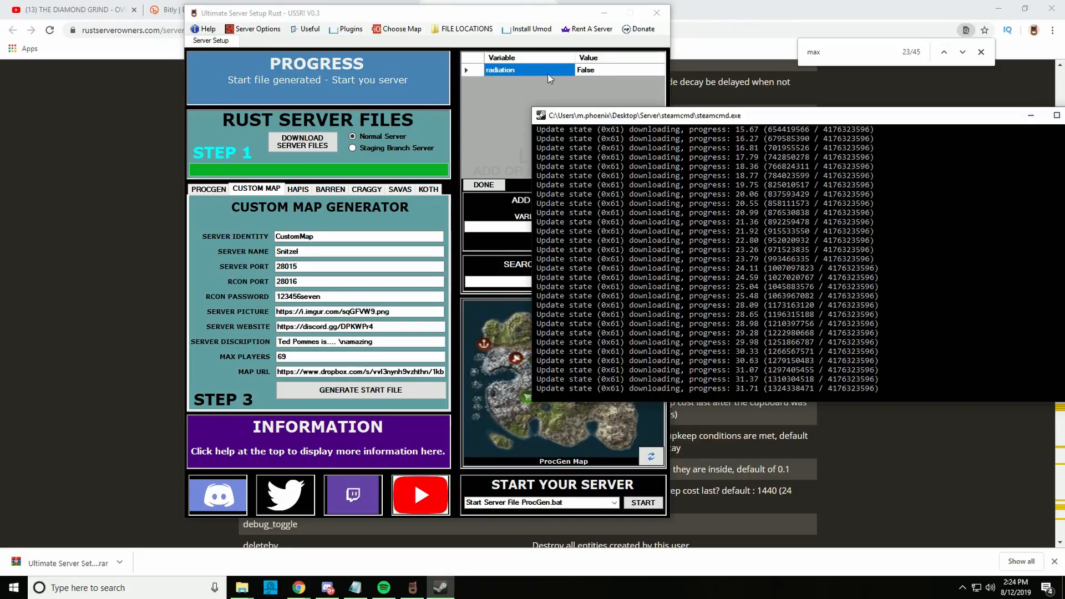
left_click(609, 513)
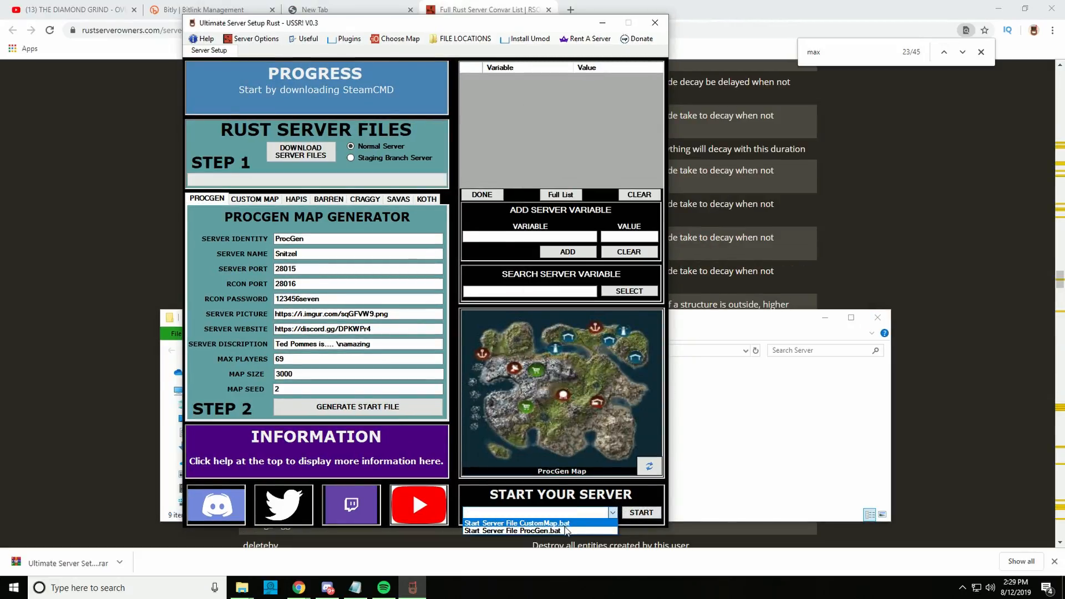
Step: Start the server with ProcGen.bat and browse to it in the RustServerFiles folder
left_click(513, 531)
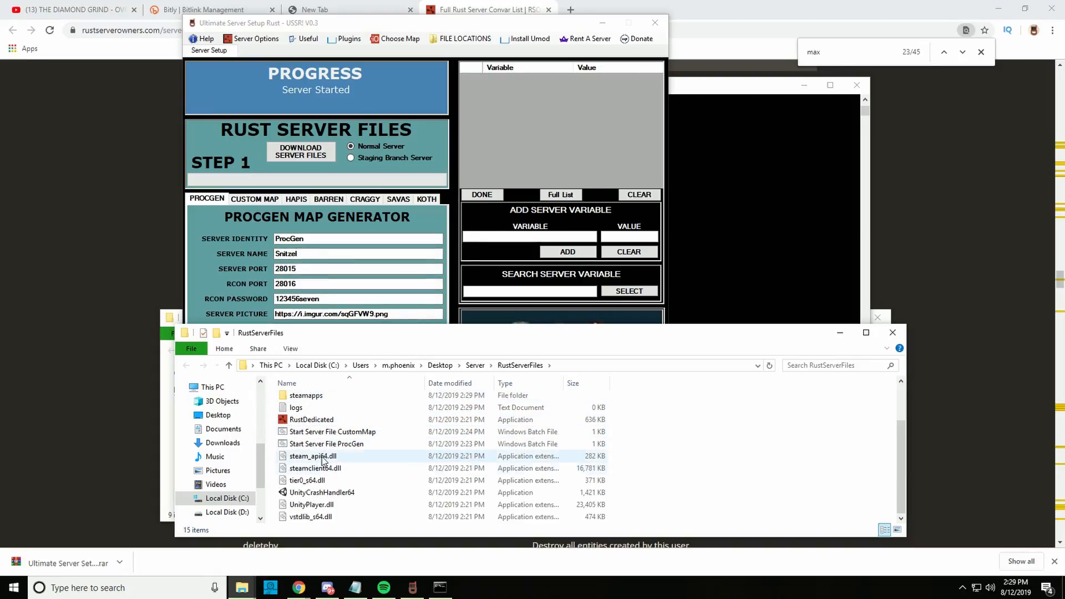
right_click(326, 444)
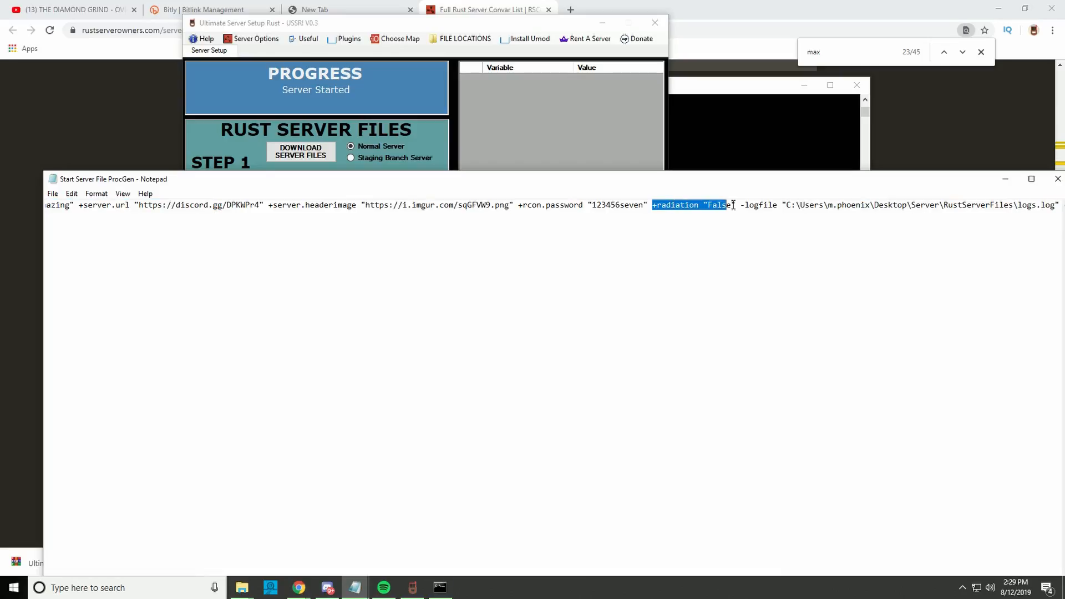
Step: Check the +radiation "False" argument in the ProcGen start file in Notepad
left_click(773, 204)
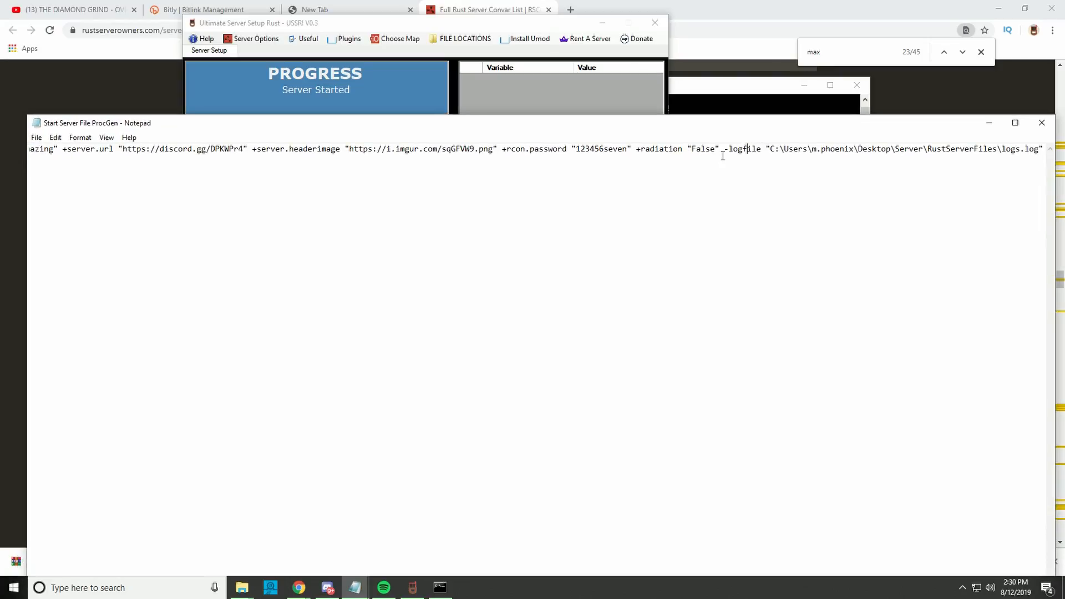
double_click(703, 148)
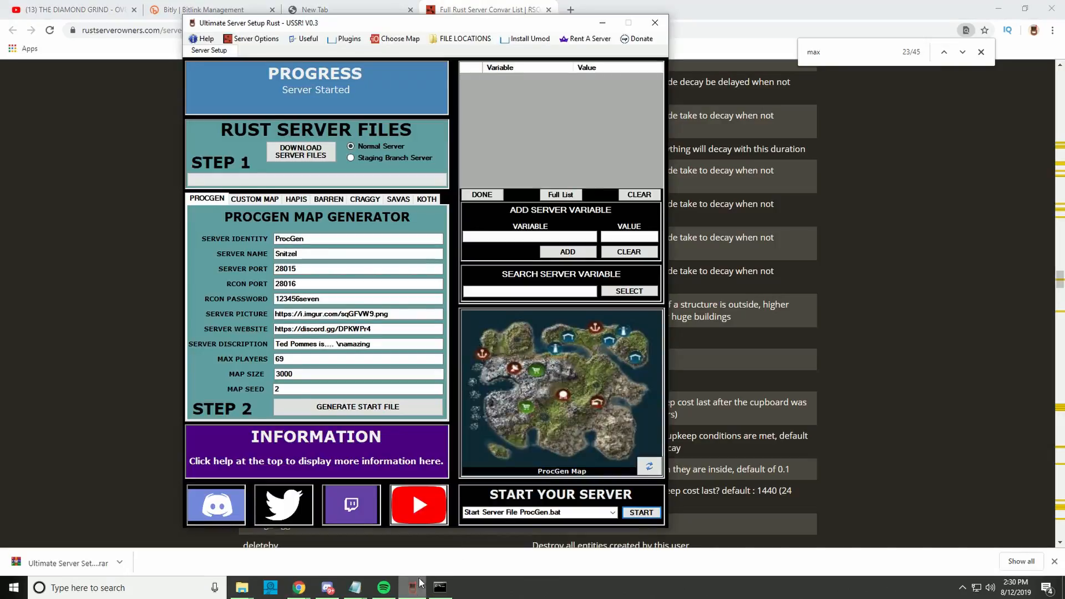
left_click(529, 291)
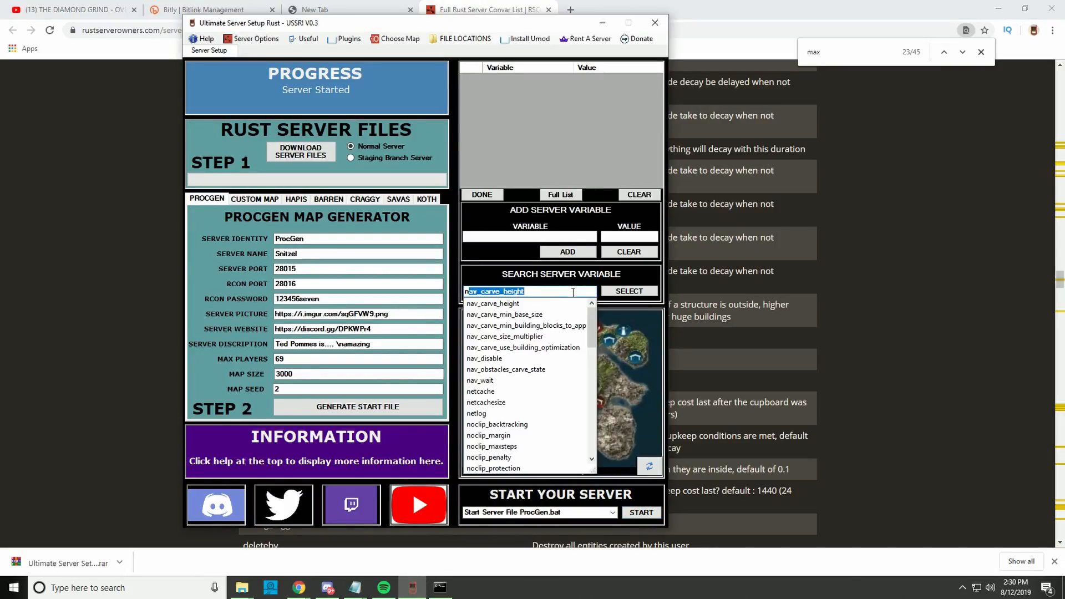
scroll("down", 3)
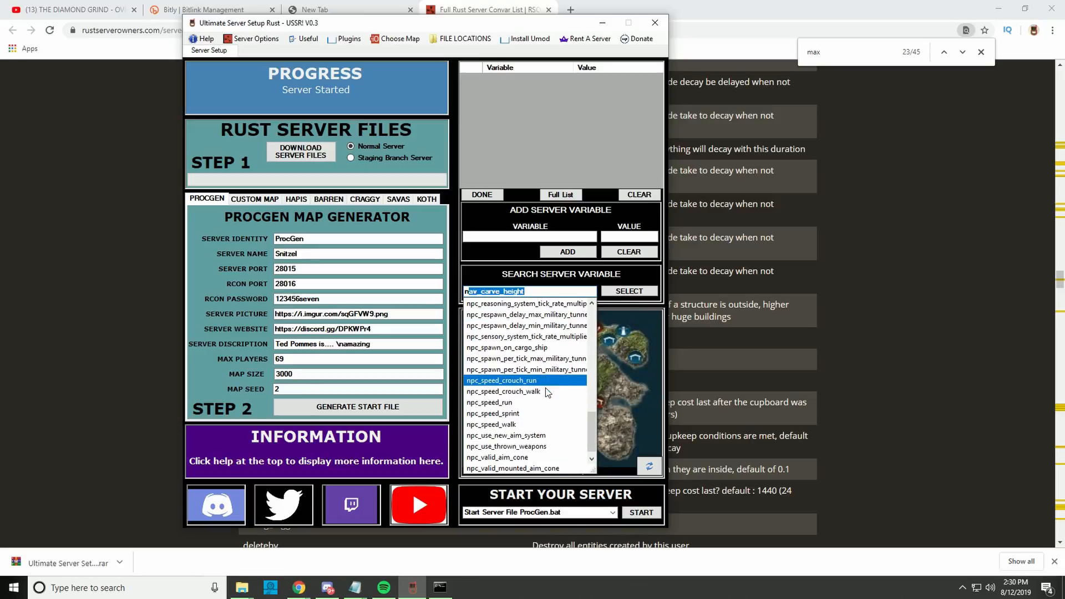
scroll("up", 3)
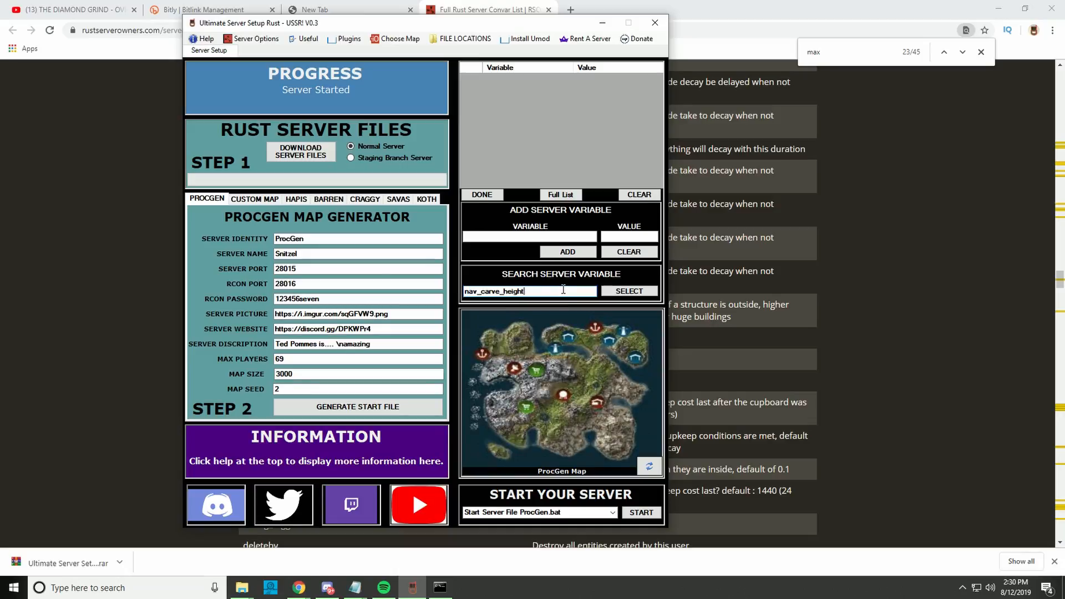
triple_click(531, 291)
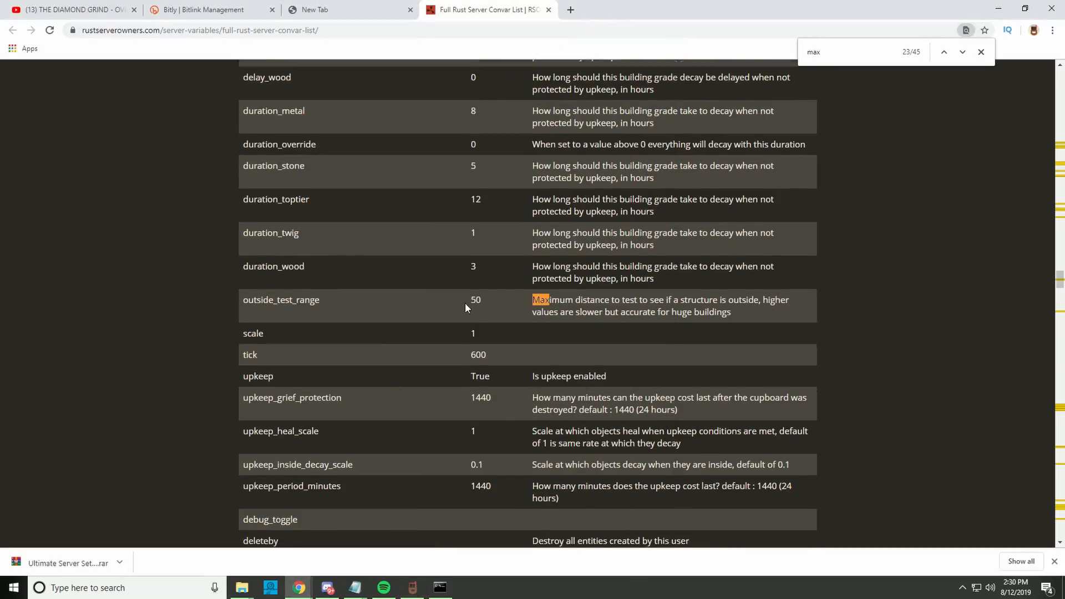
Step: Scroll through the convar list's 'max' search results
scroll("down", 3)
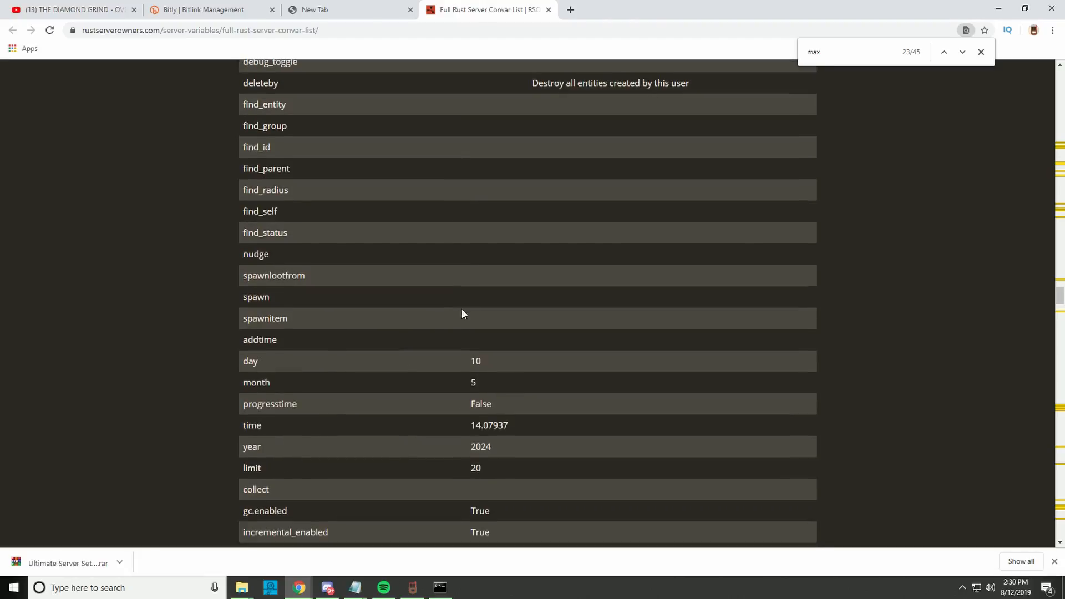
scroll("down", 3)
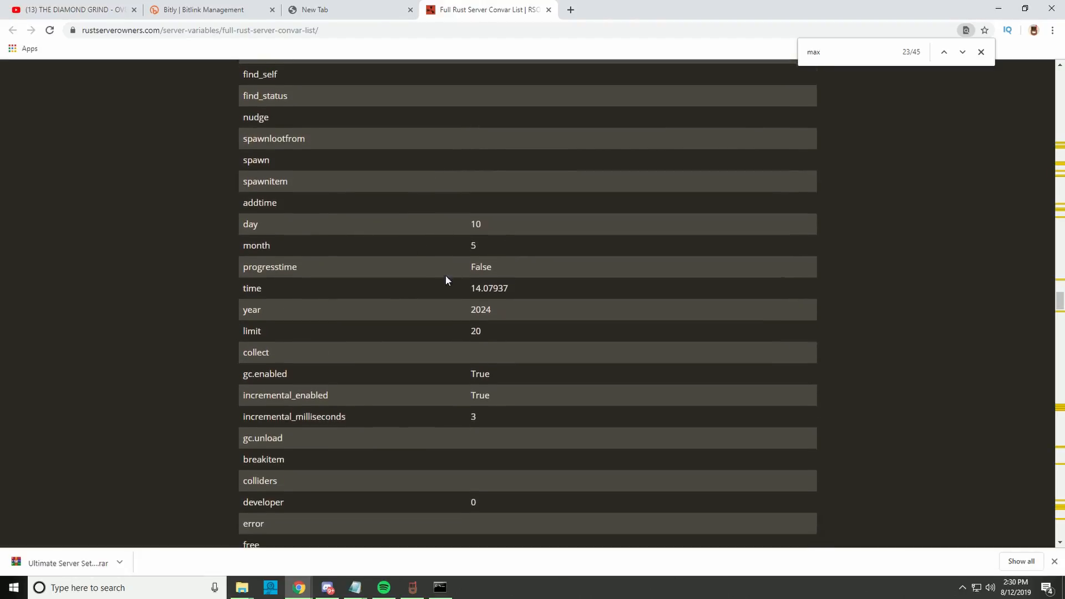
scroll("down", 3)
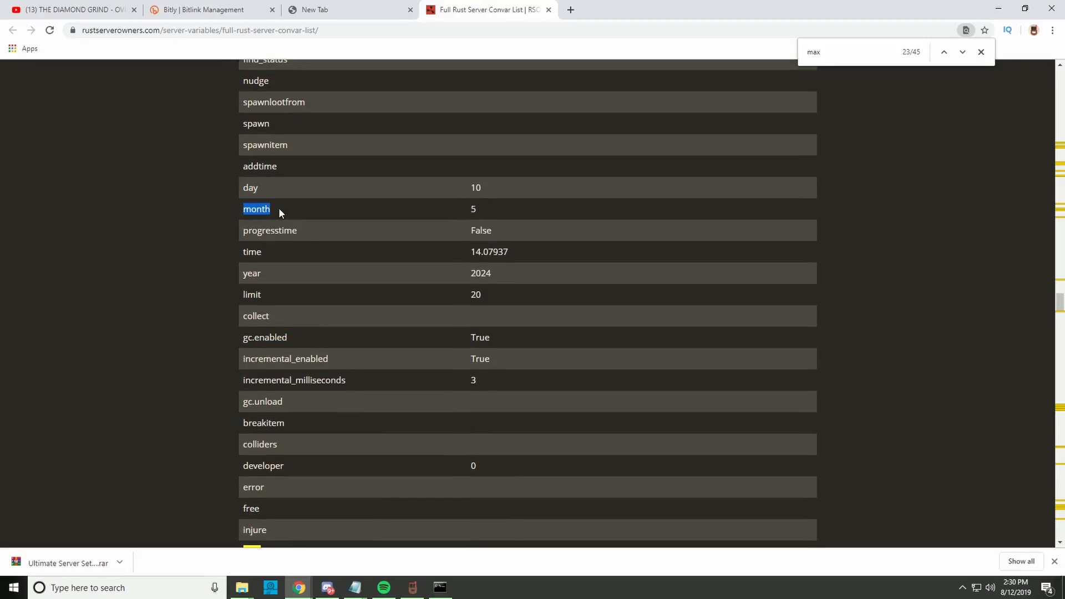
mouse_move(476, 192)
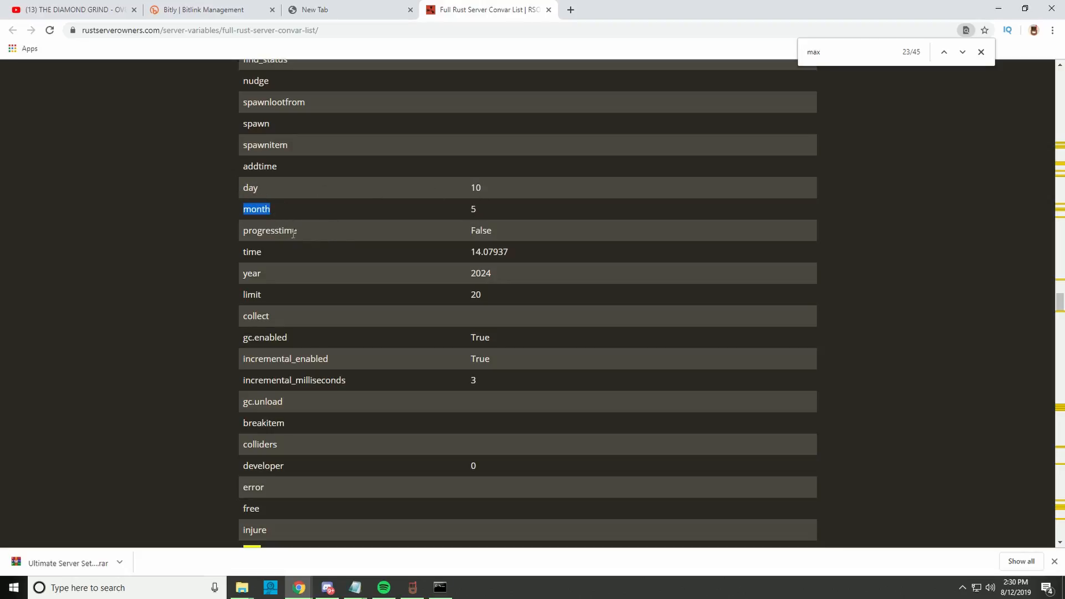
scroll("down", 3)
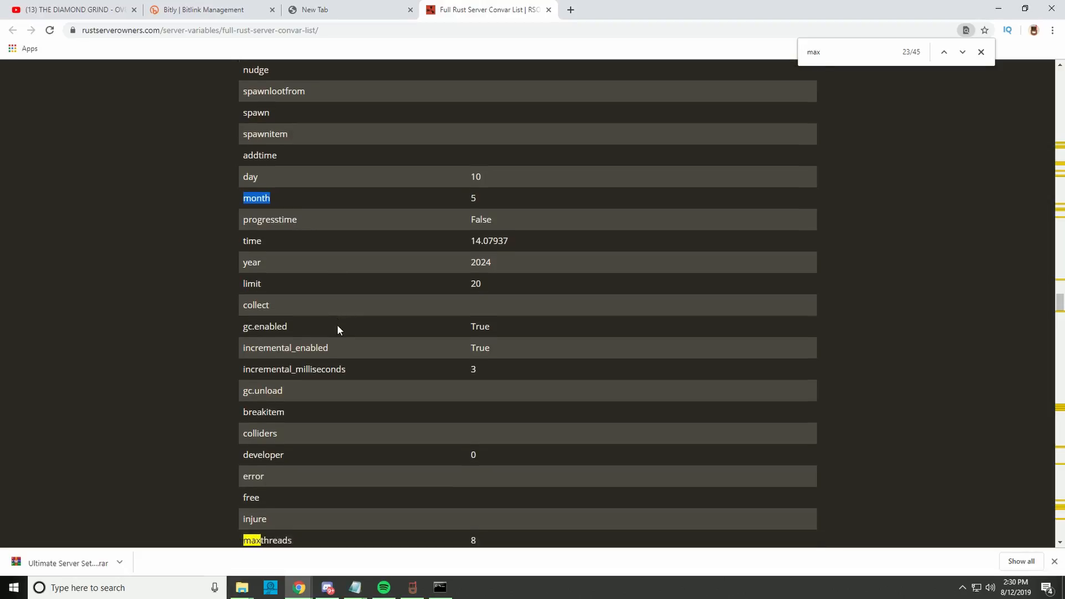
scroll("down", 3)
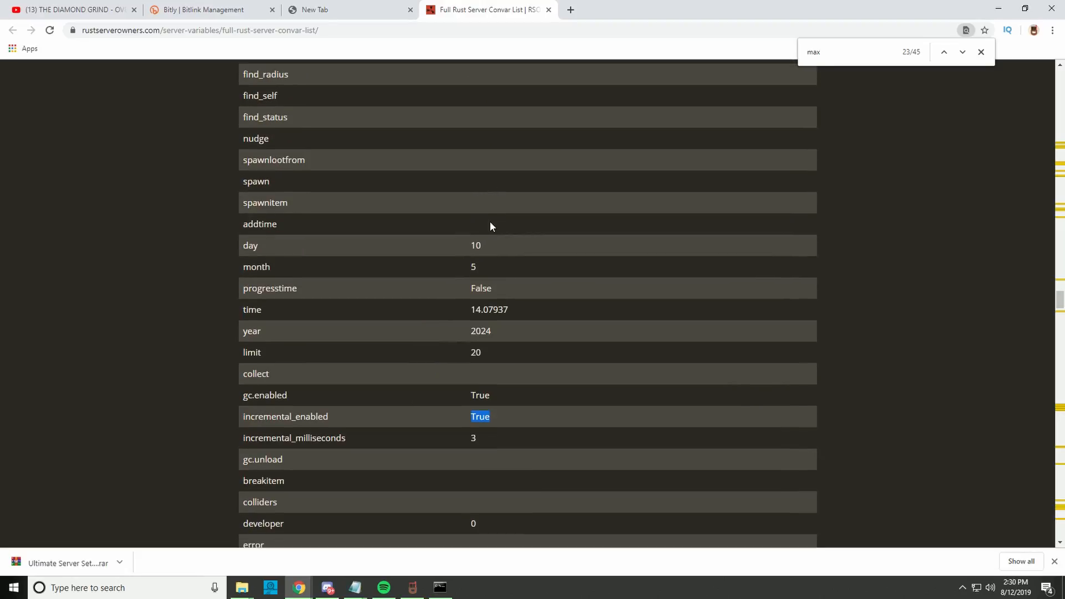
scroll("down", 3)
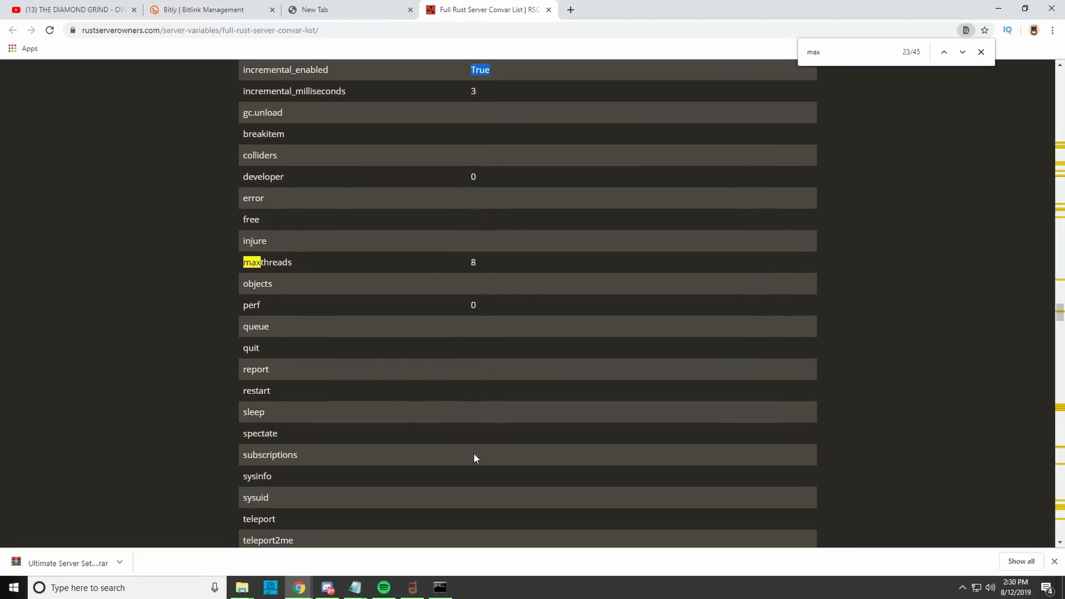
scroll("down", 3)
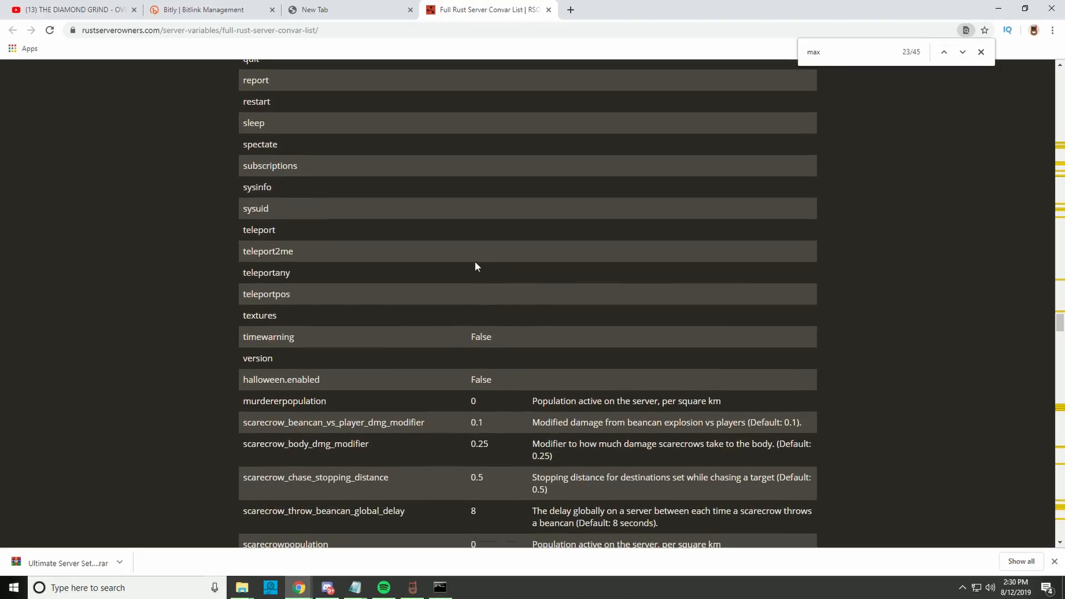
scroll("up", 3)
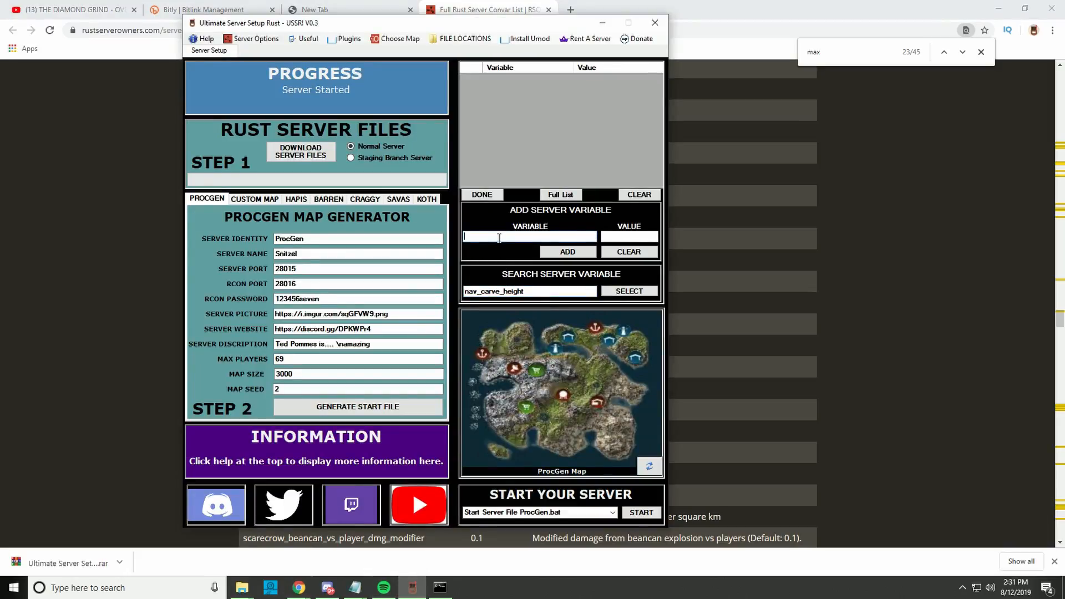
Step: Add a test server variable dfsdfsd with value true to the variable list
type("dfsdfsd")
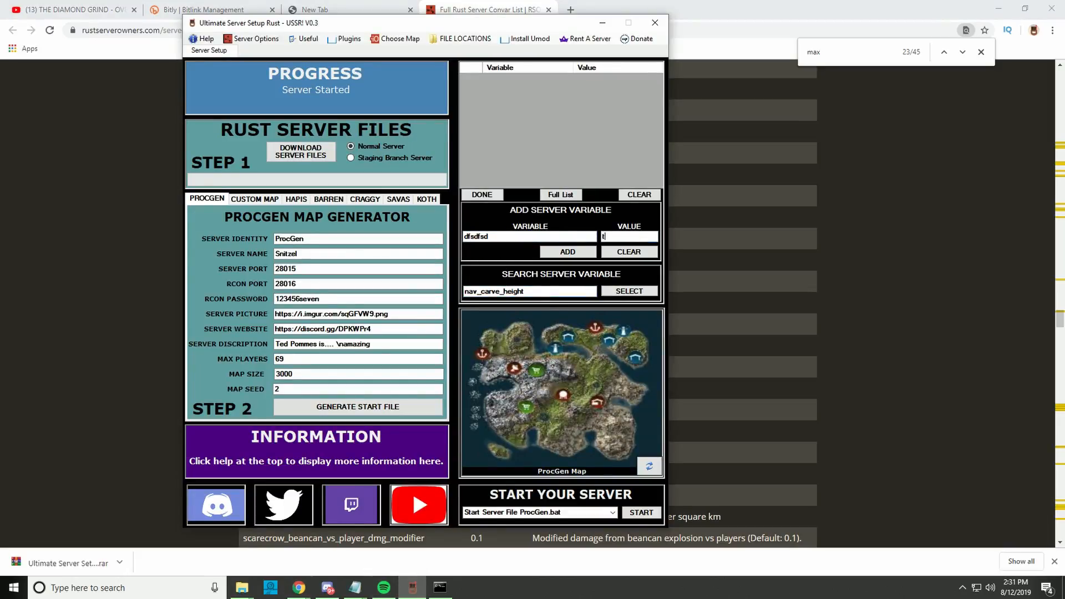
left_click(566, 252)
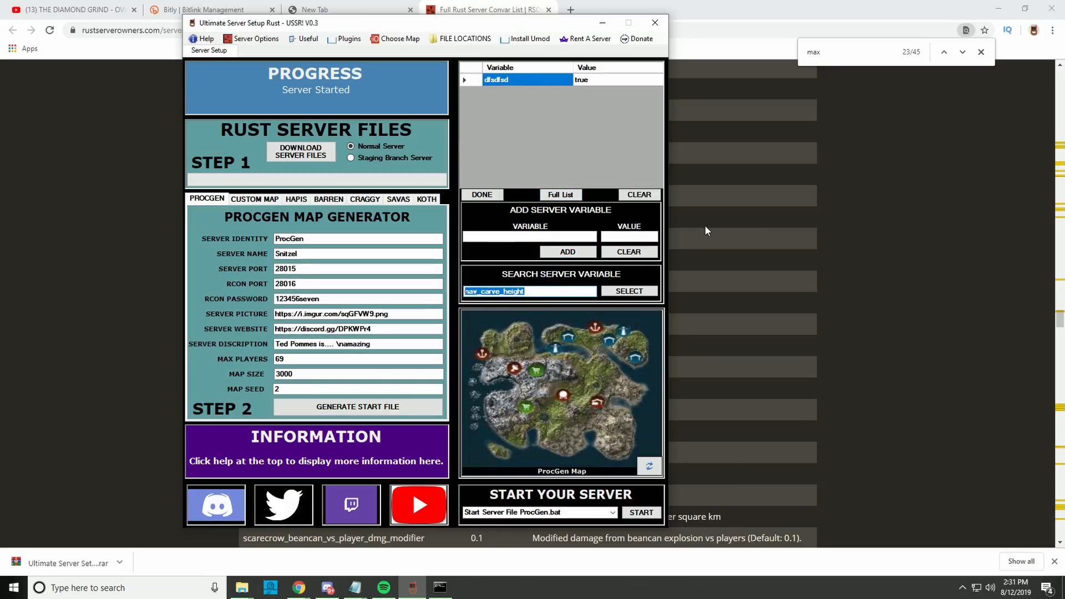
mouse_move(810, 268)
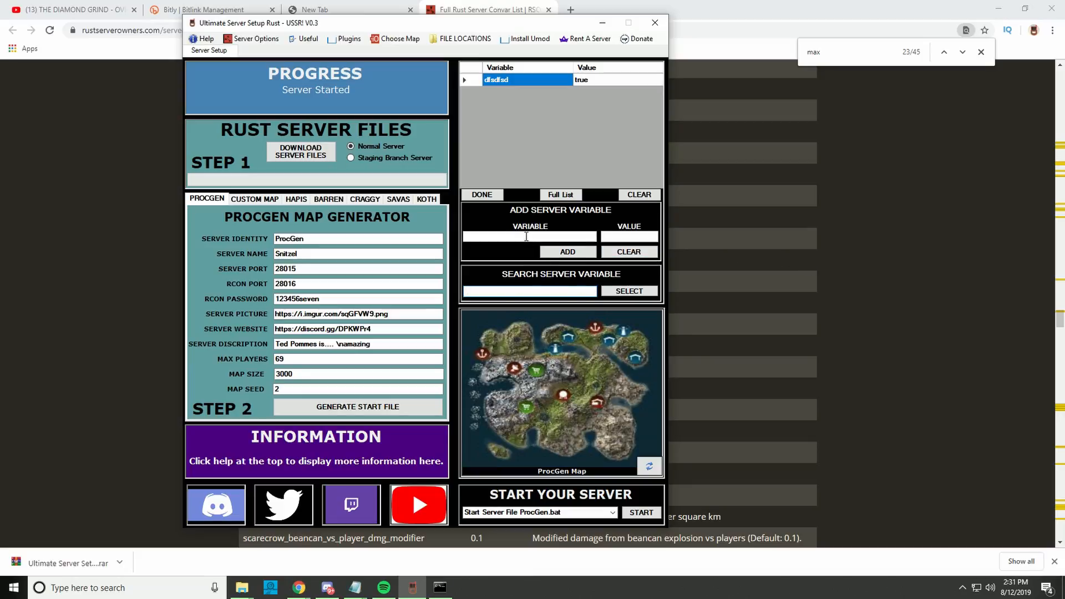
mouse_move(890, 257)
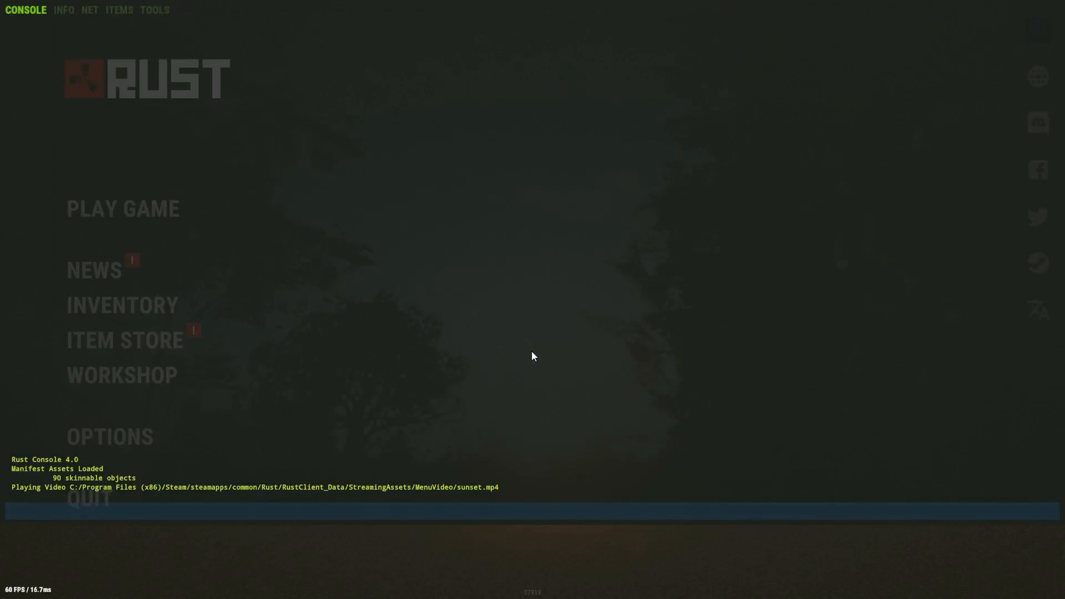
Step: Connect to the local server from the F1 console with client.connect localhost
type("client.connect")
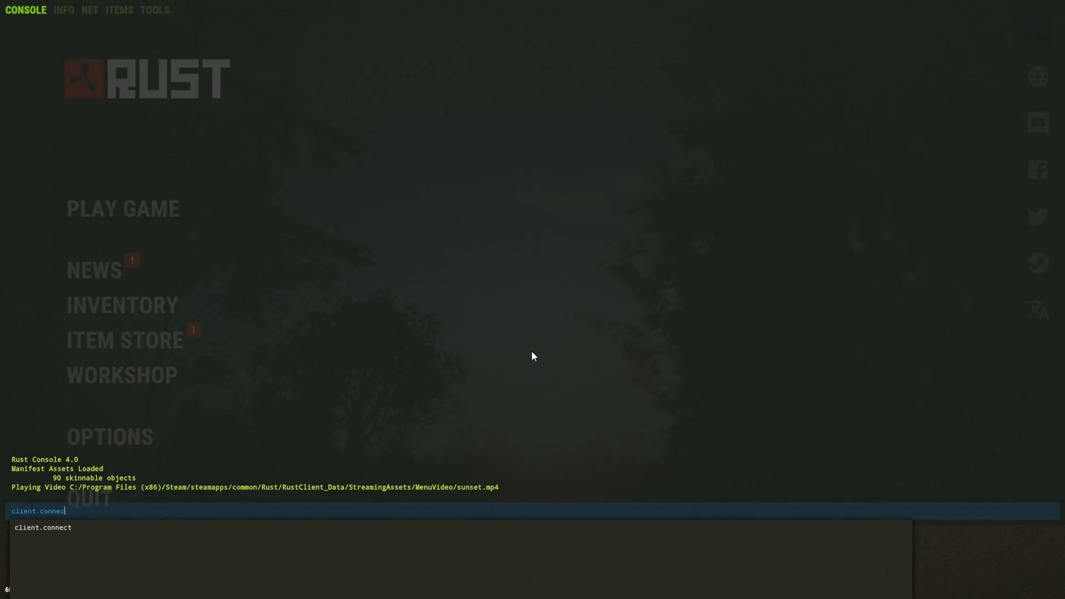
type("localhost:")
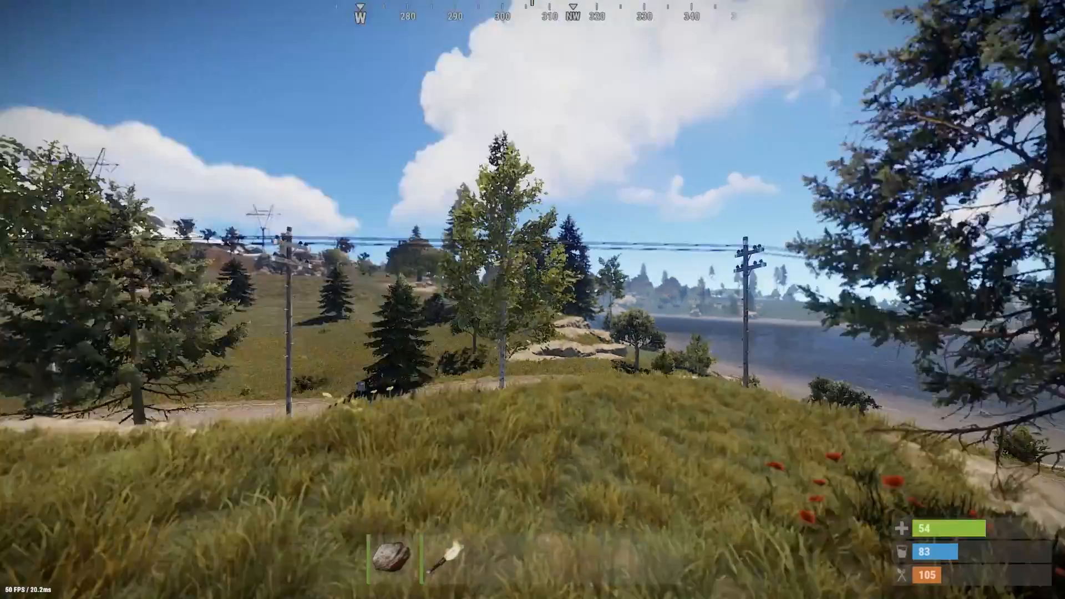
mouse_move(532, 300)
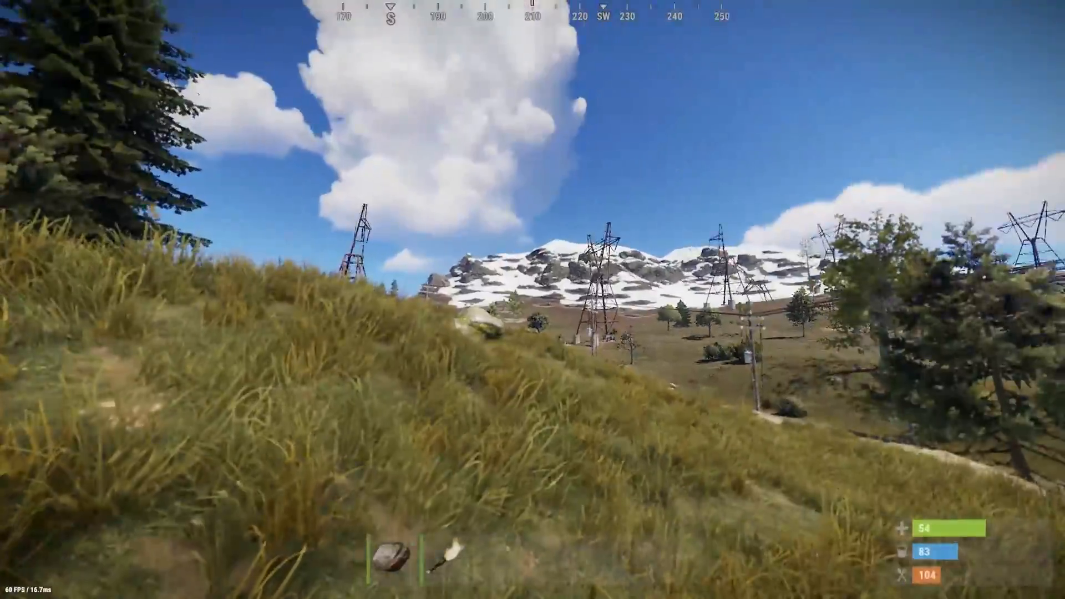
mouse_move(533, 300)
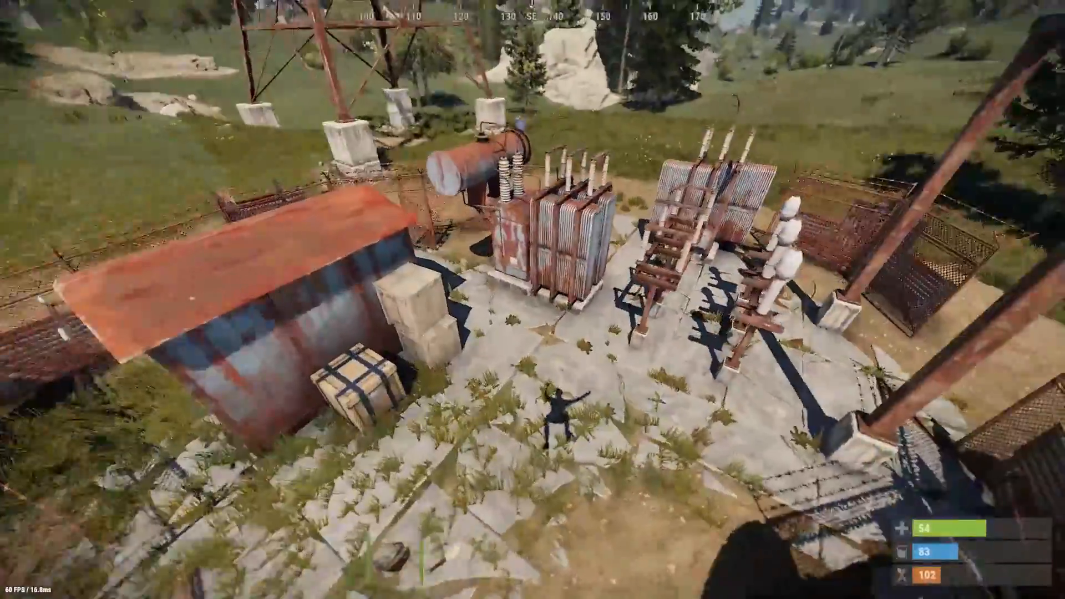
mouse_move(532, 300)
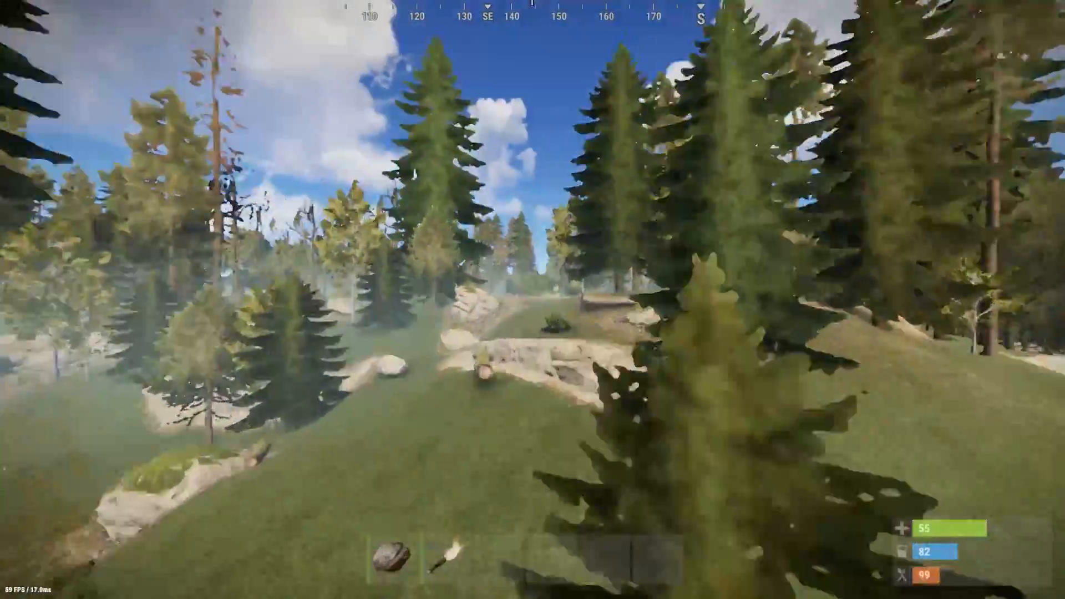
mouse_move(533, 300)
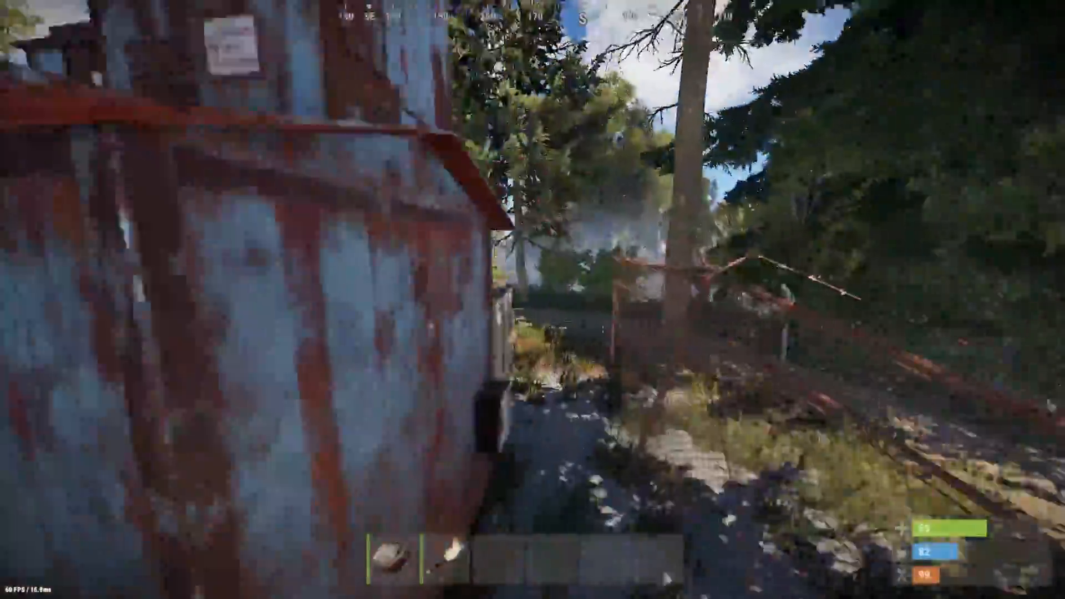
mouse_move(533, 299)
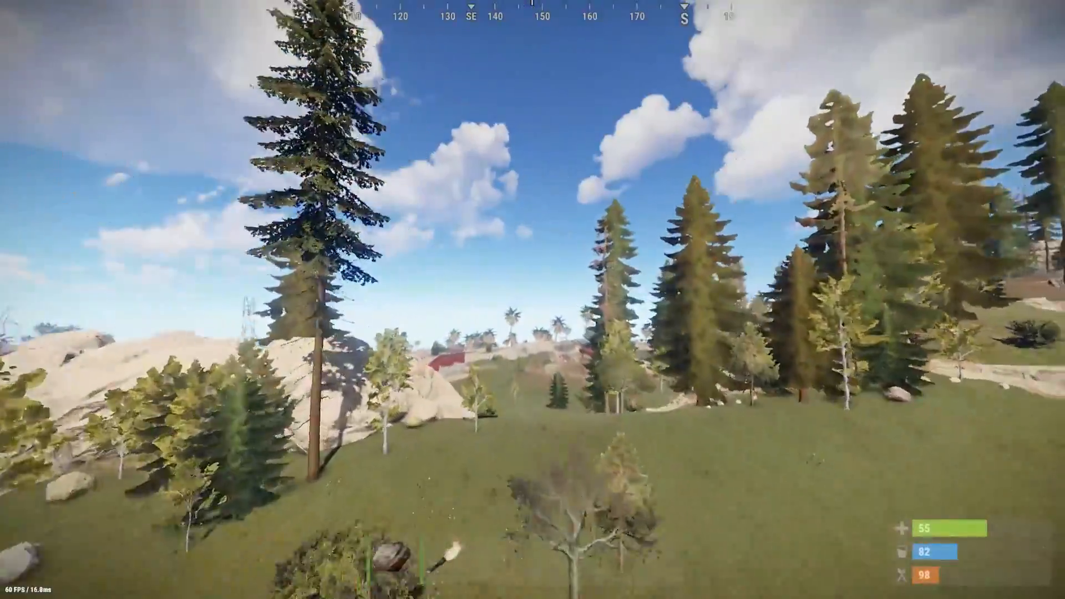
mouse_move(532, 300)
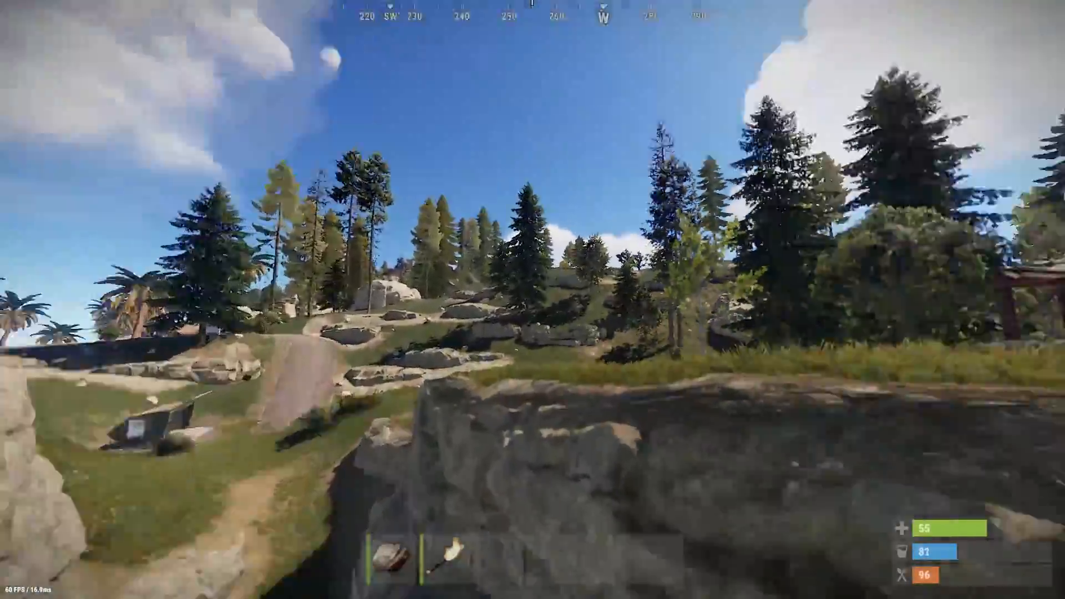
mouse_move(533, 300)
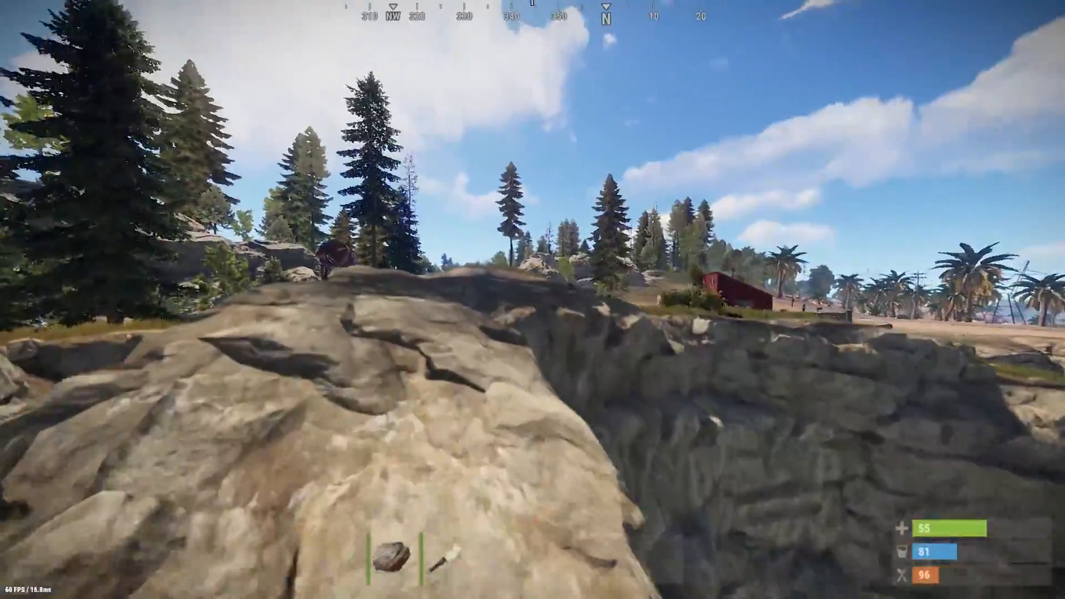
mouse_move(533, 299)
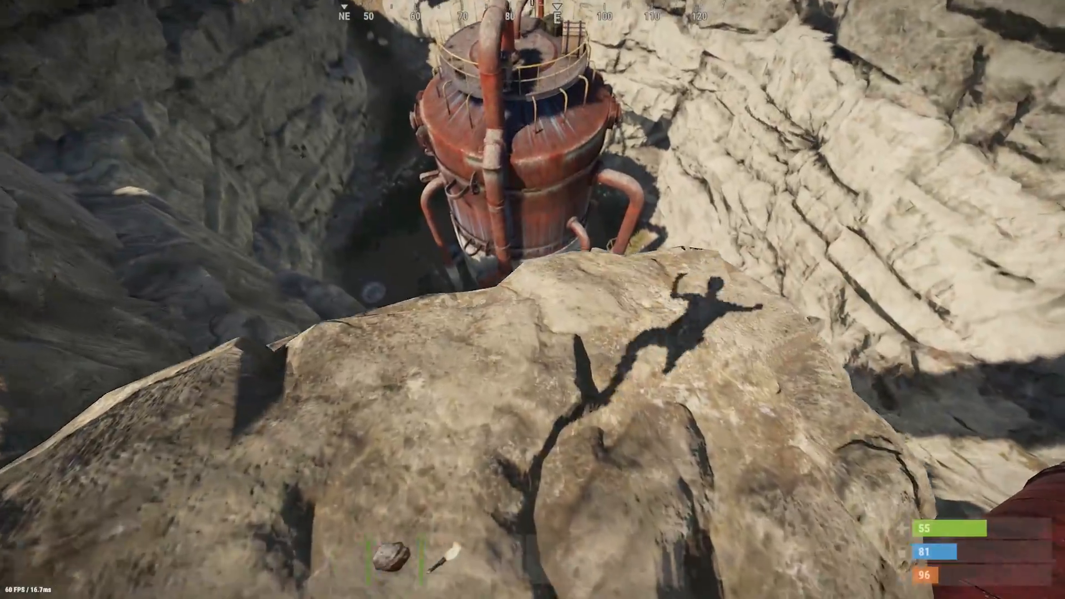
mouse_move(532, 300)
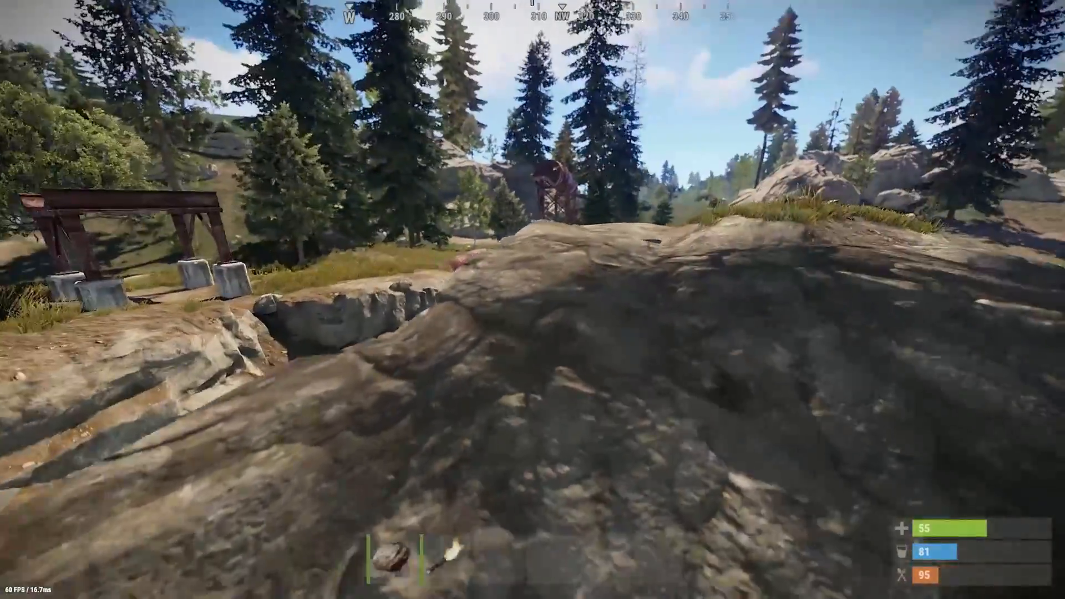
mouse_move(533, 300)
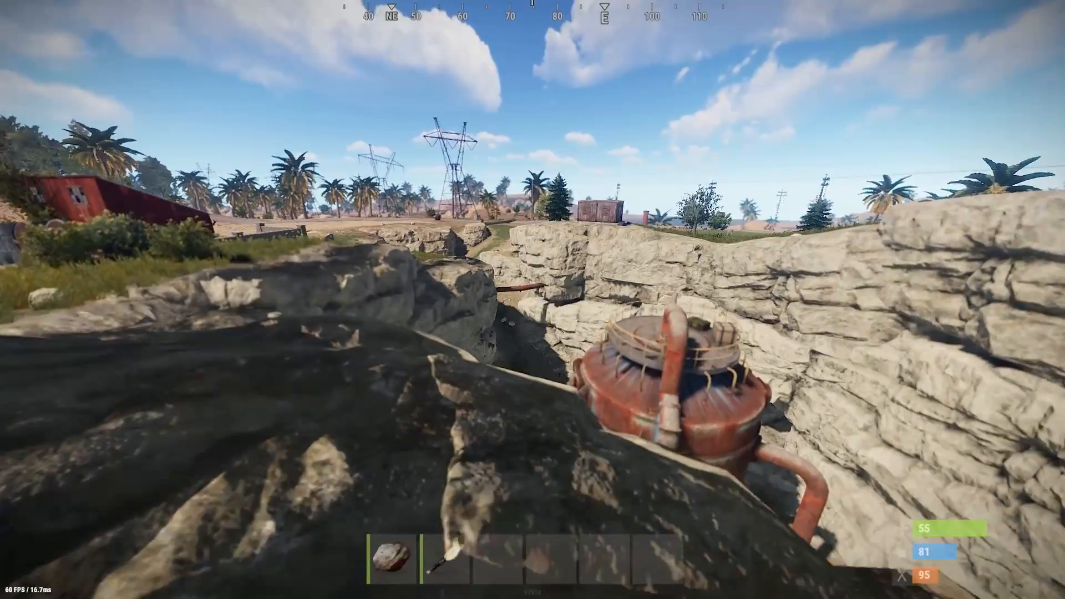
mouse_move(532, 299)
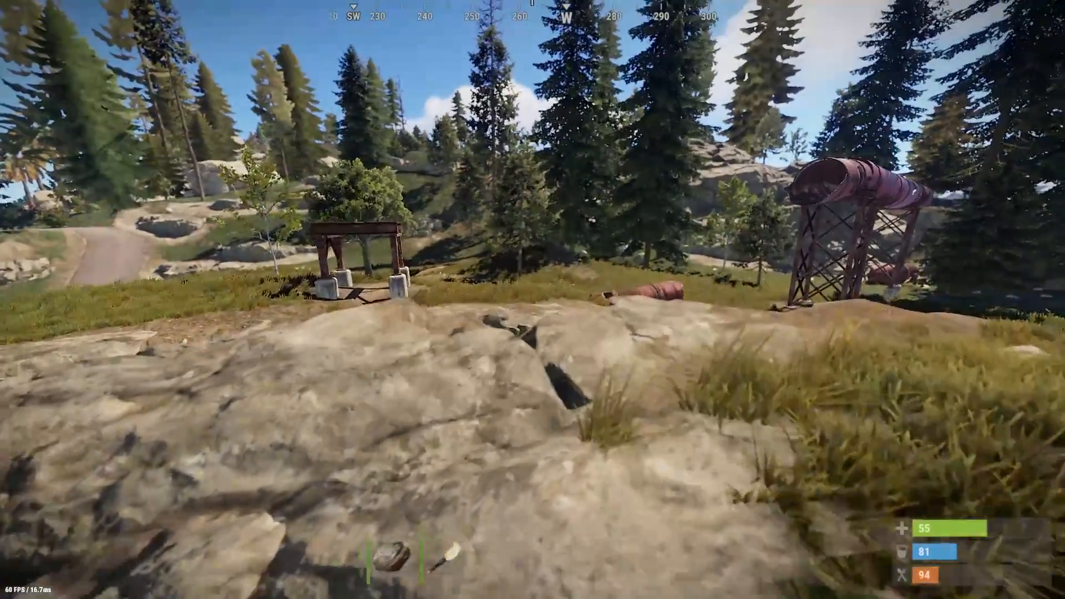
mouse_move(532, 300)
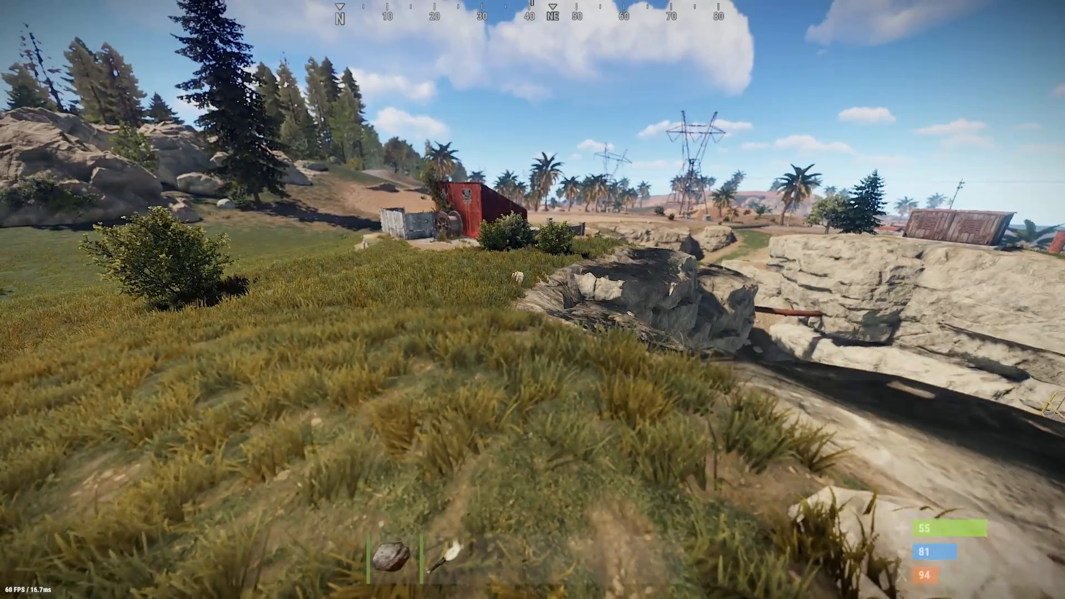
mouse_move(533, 300)
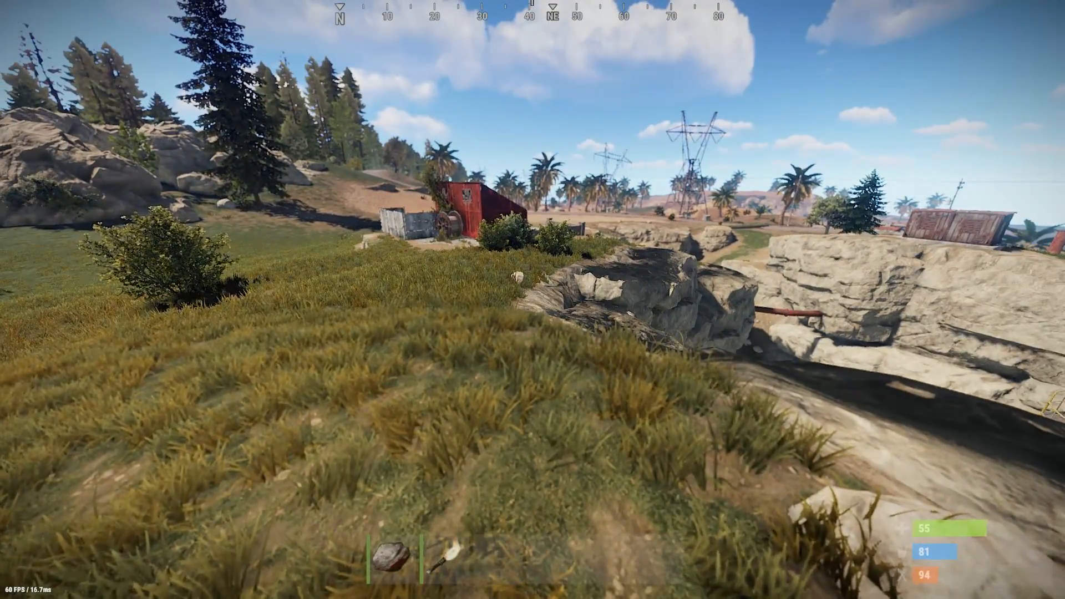